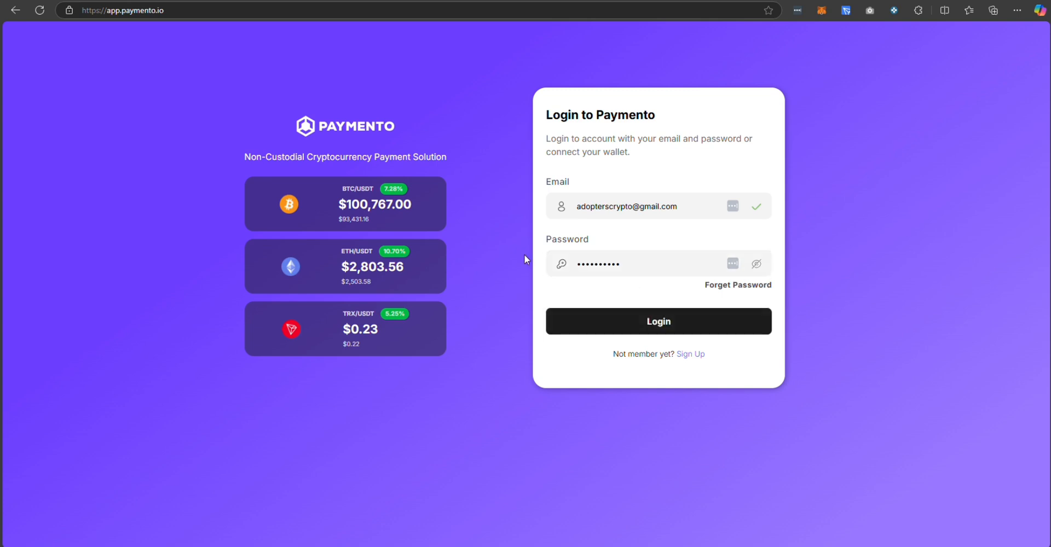
Log in to the Paymento account with the saved credentials to reach Store Manager
{"action": "left_click", "coordinate": [657, 320]}
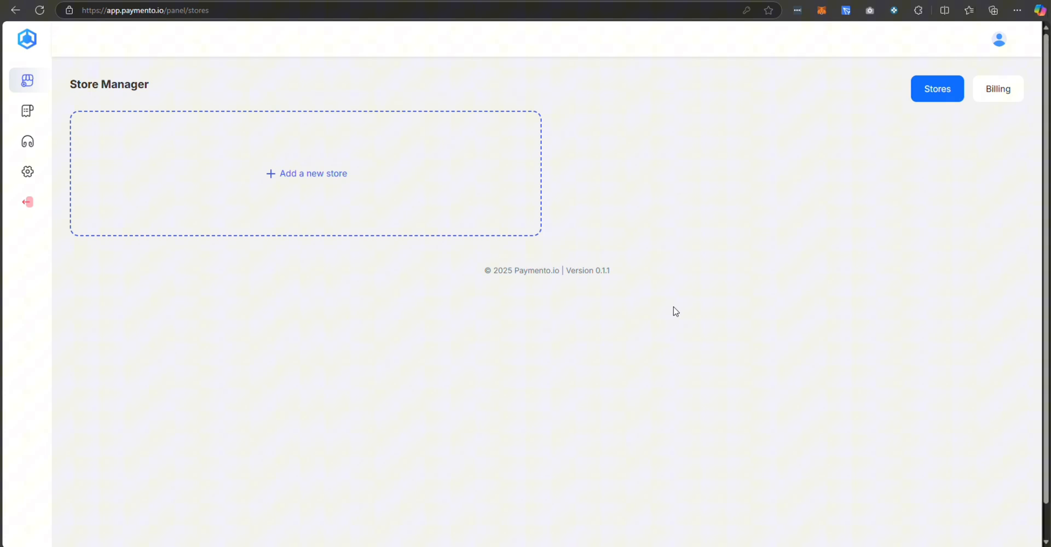
{"action": "mouse_move", "coordinate": [374, 258]}
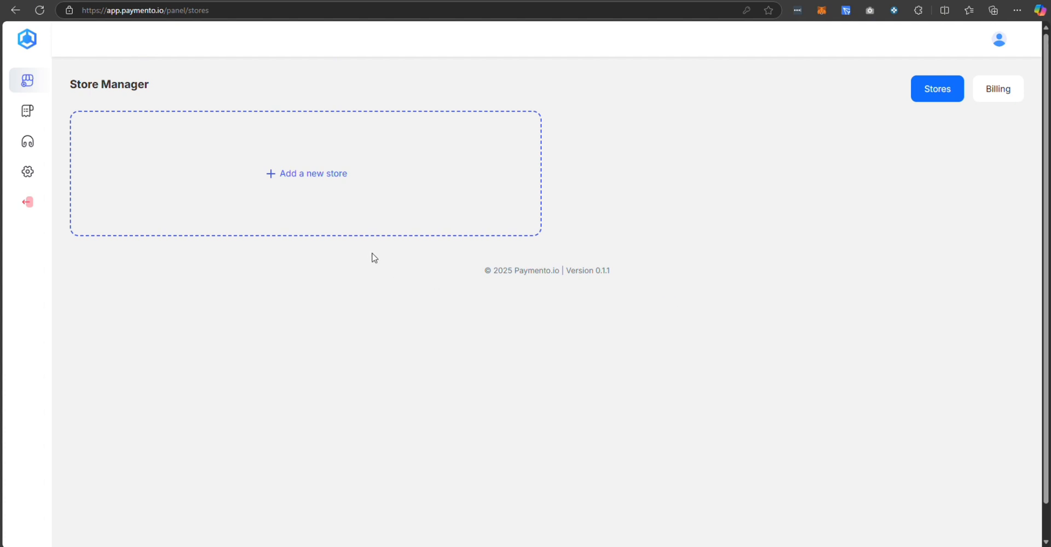
Start a new store named MyOwnStore with website yourwebsite.com
{"action": "left_click", "coordinate": [306, 174]}
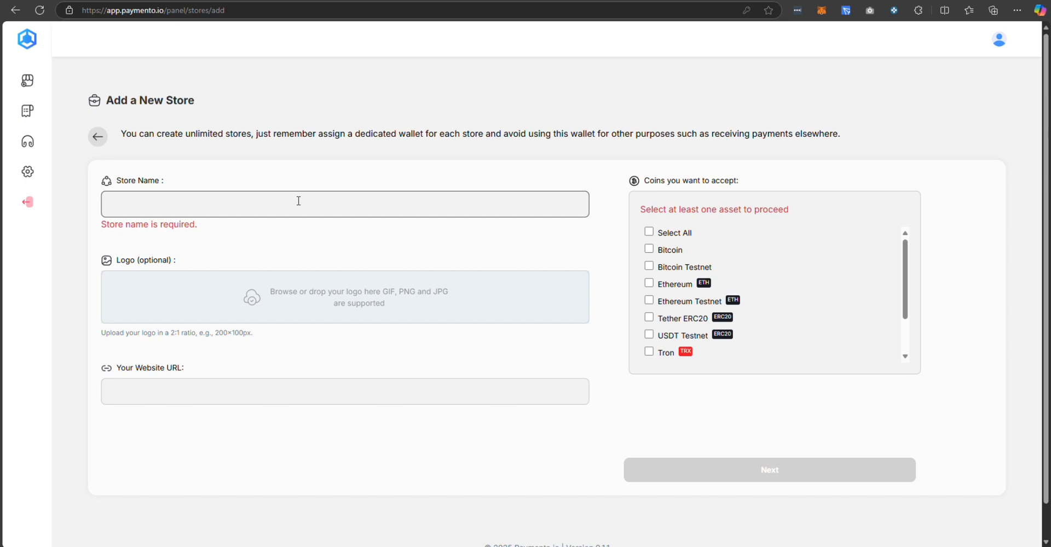
{"action": "type", "text": "MyOwnStore"}
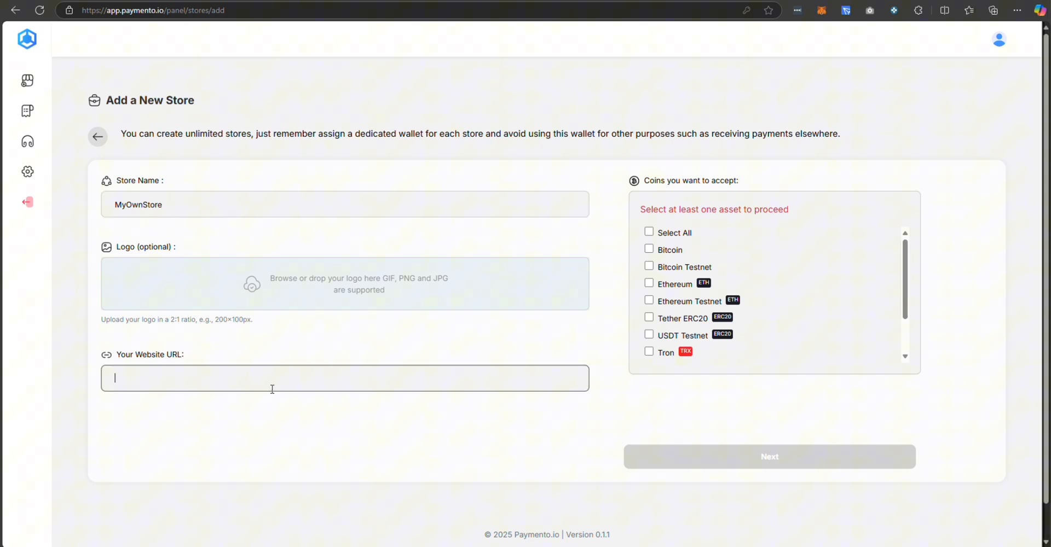
{"action": "type", "text": "myop"}
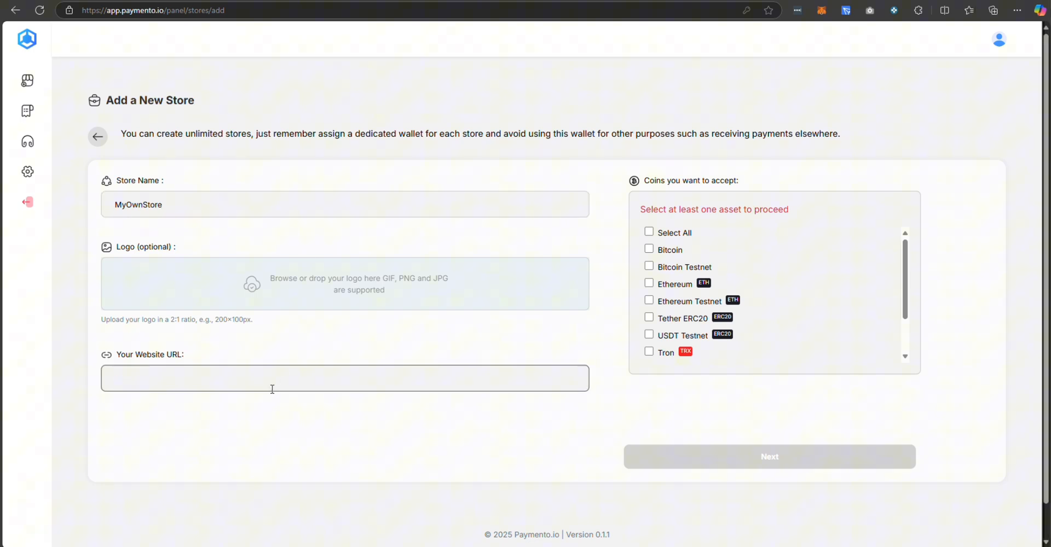
{"action": "type", "text": "yourwebsite"}
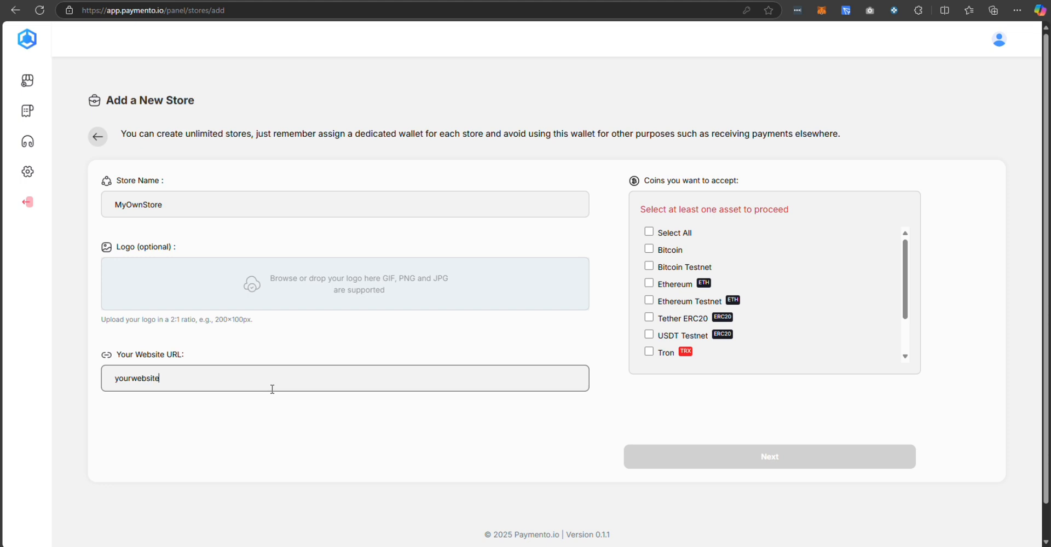
{"action": "type", "text": ".com"}
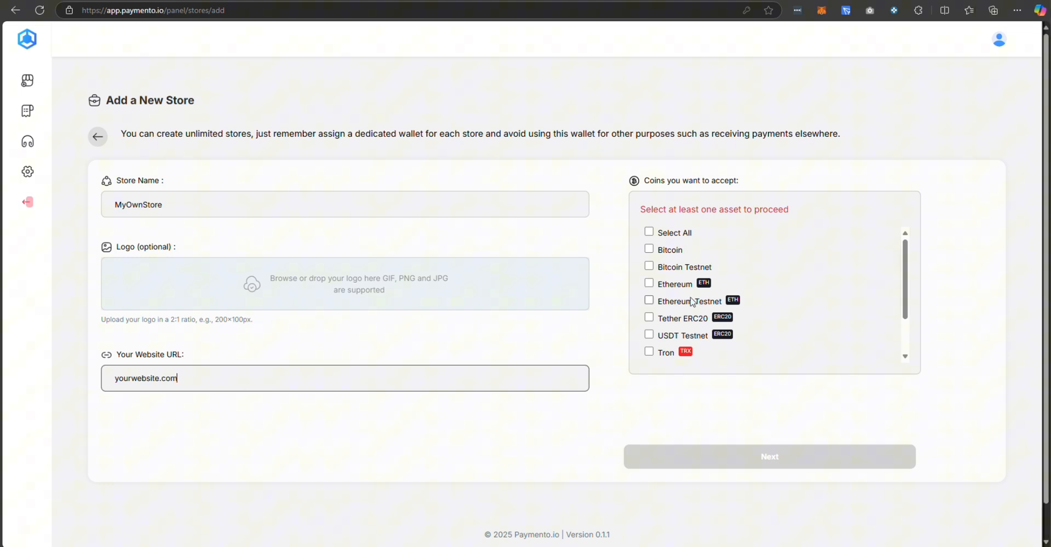
Accept Bitcoin, Ethereum and Ethereum Testnet as the store's coins
{"action": "left_click", "coordinate": [648, 249]}
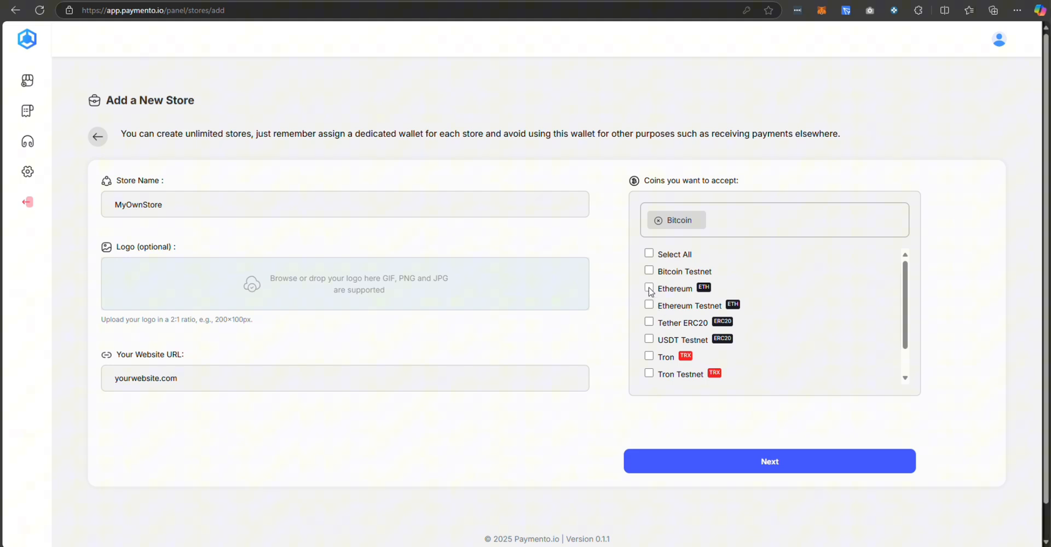
{"action": "left_click", "coordinate": [648, 287]}
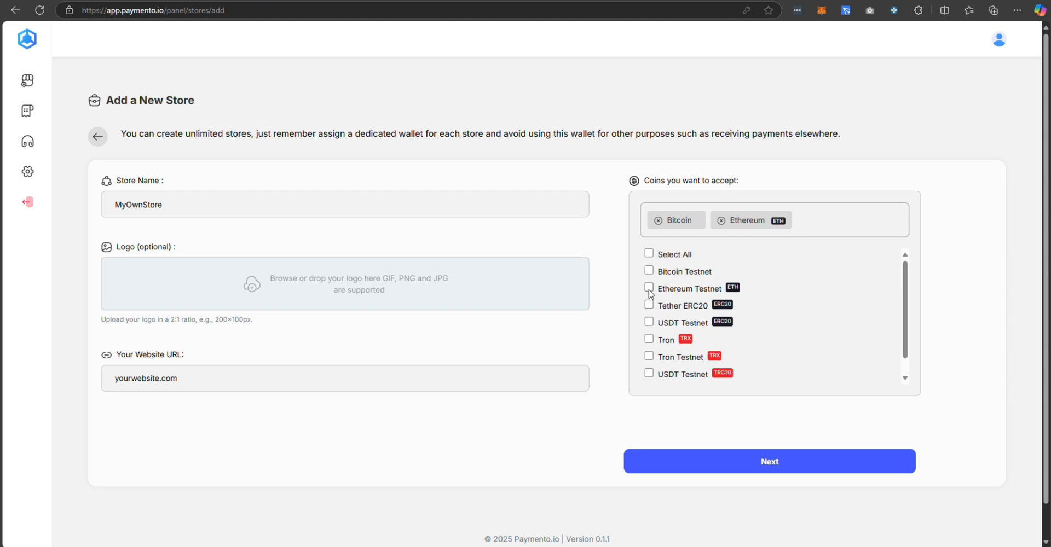
{"action": "left_click", "coordinate": [649, 288]}
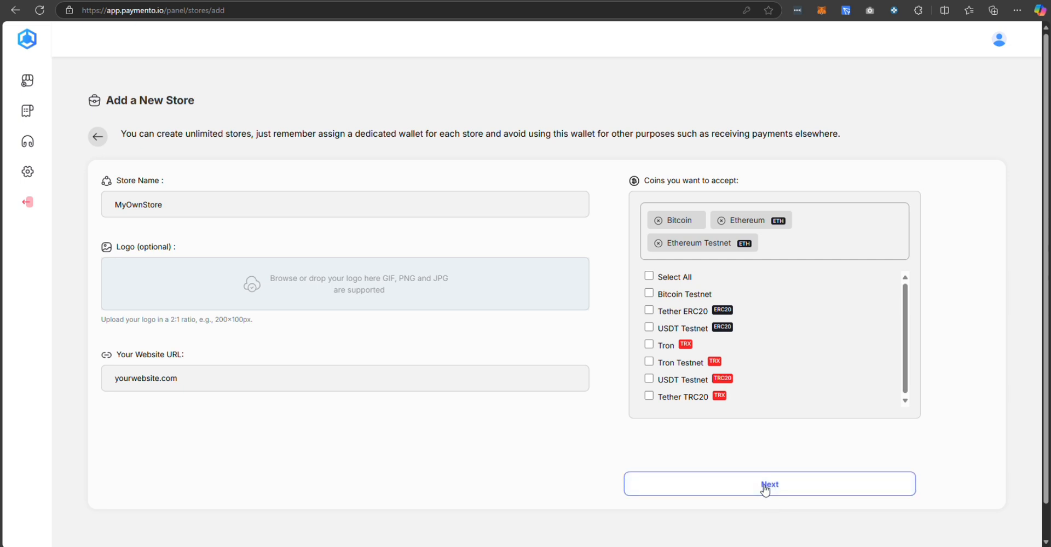
Advance the store setup to the Export Public key step
{"action": "left_click", "coordinate": [768, 484]}
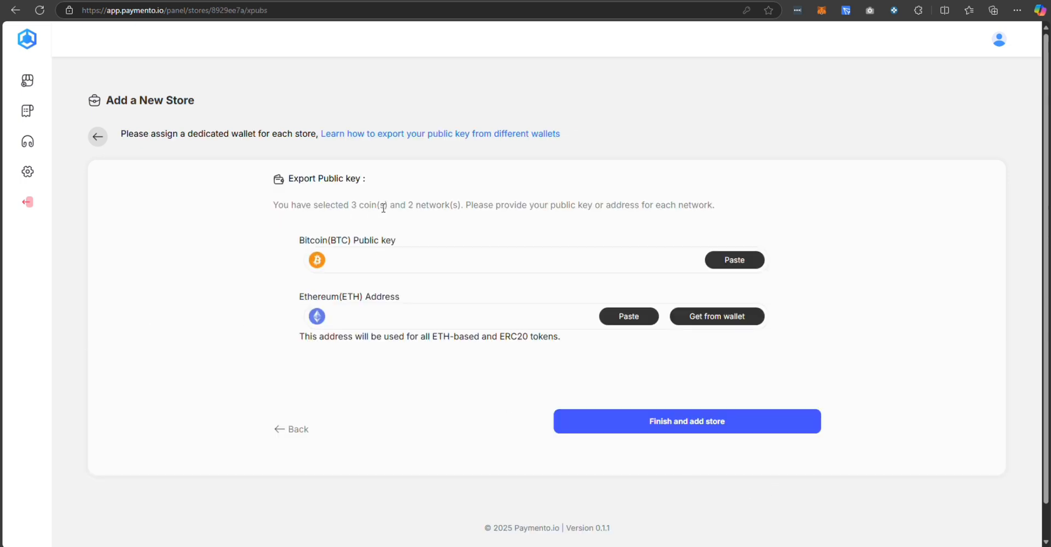
{"action": "mouse_move", "coordinate": [467, 329]}
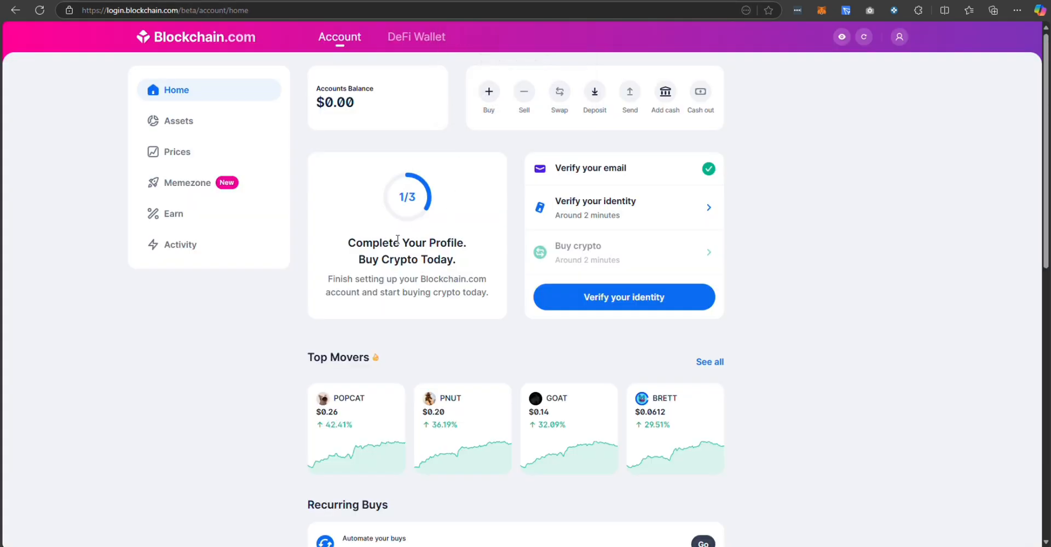
Reach the Wallets and Addresses settings from the Blockchain.com account menu
{"action": "left_click", "coordinate": [898, 38]}
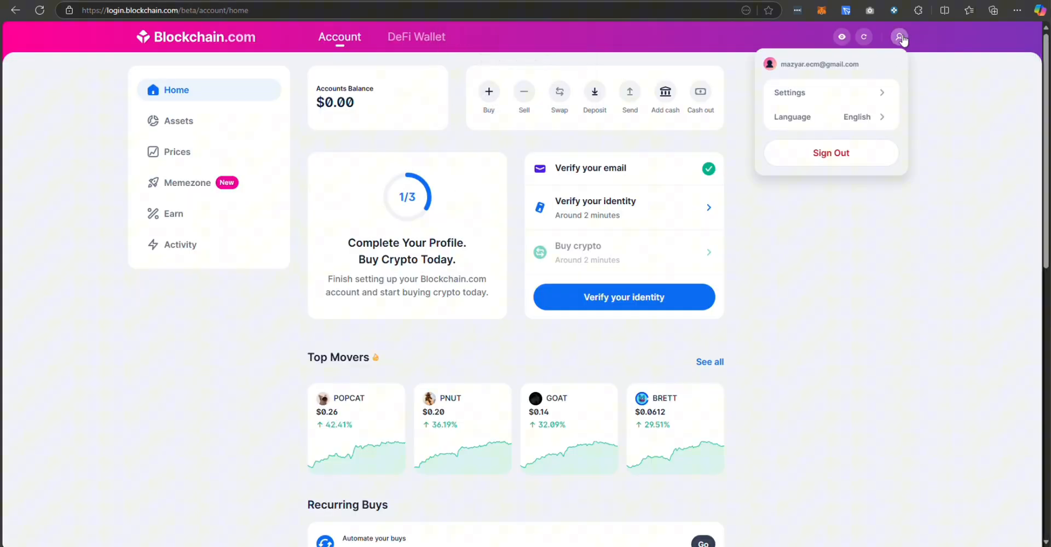
{"action": "left_click", "coordinate": [789, 92]}
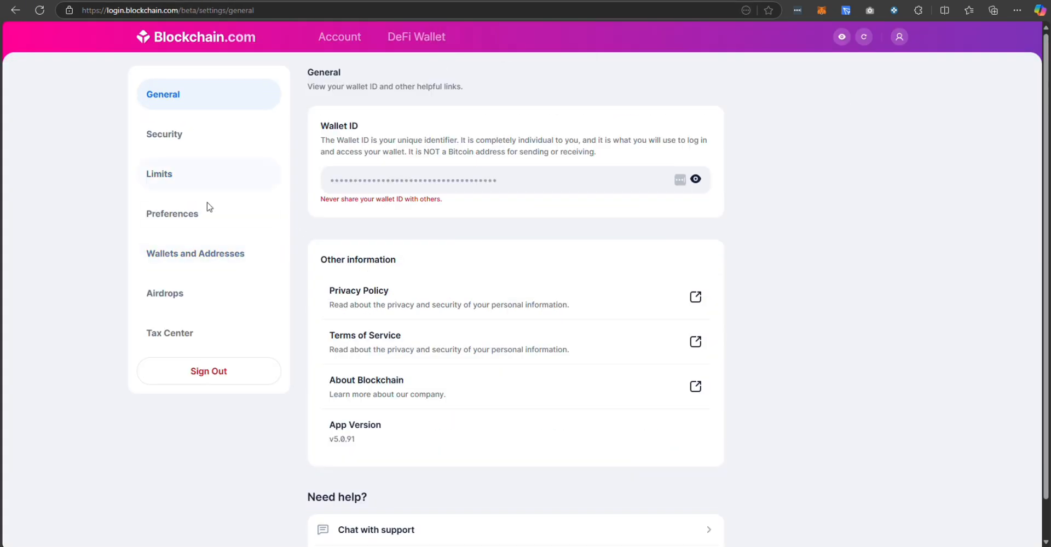
{"action": "left_click", "coordinate": [195, 252]}
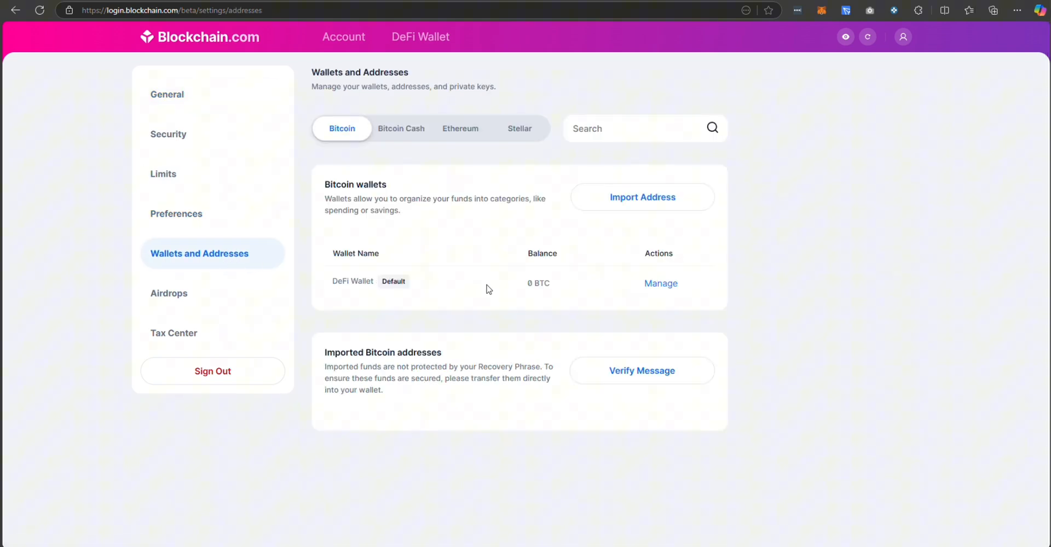
{"action": "mouse_move", "coordinate": [660, 284]}
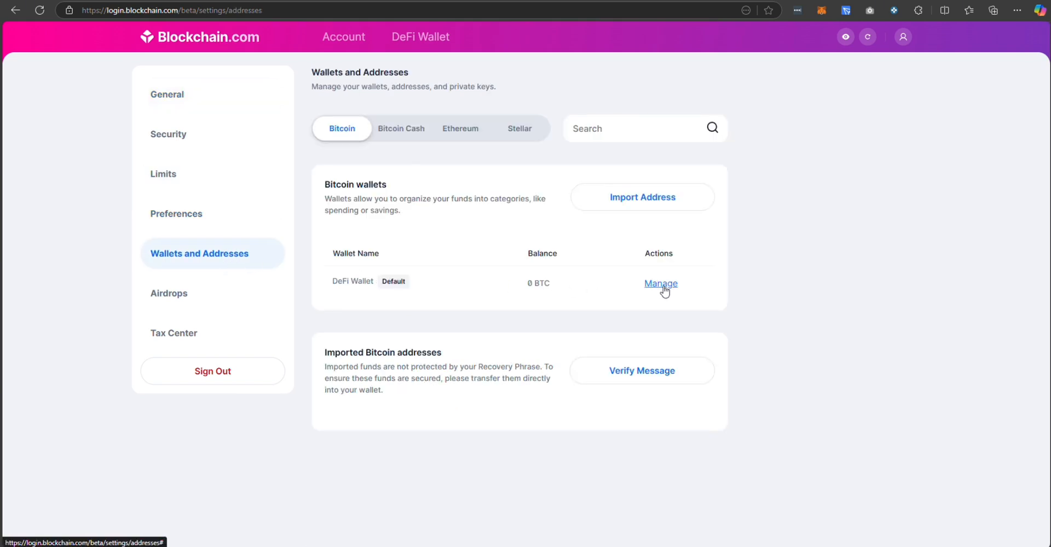
Manage the default Bitcoin wallet and reveal its xPub
{"action": "left_click", "coordinate": [659, 283]}
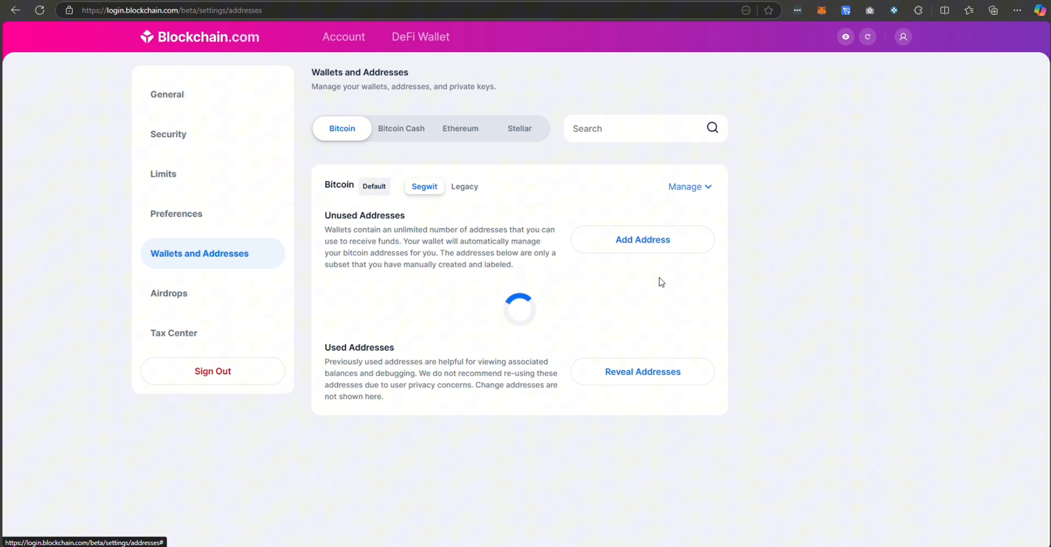
{"action": "left_click", "coordinate": [689, 187]}
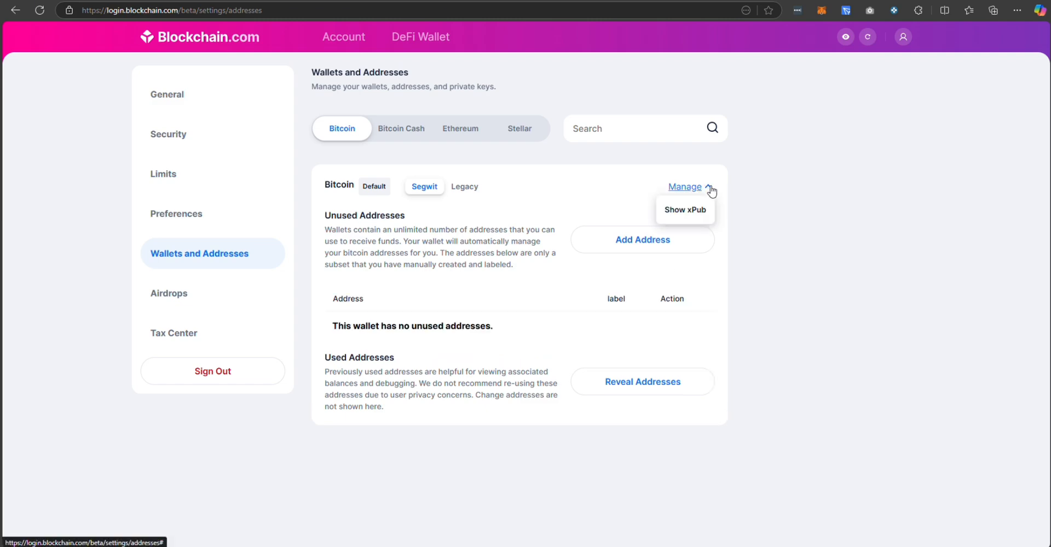
{"action": "left_click", "coordinate": [684, 210]}
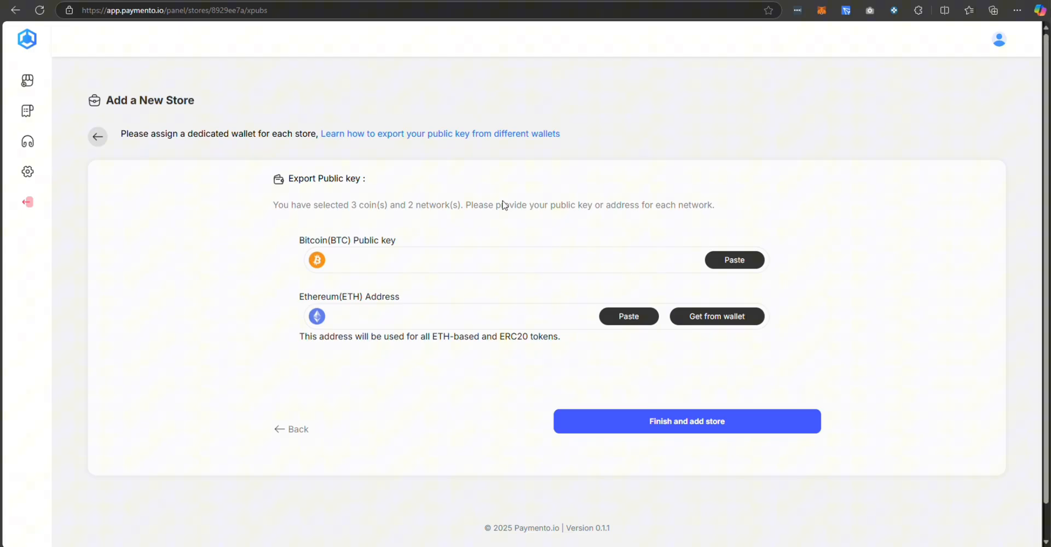
Paste the Bitcoin xPub and request the Ethereum address from a connected wallet
{"action": "left_click", "coordinate": [733, 259]}
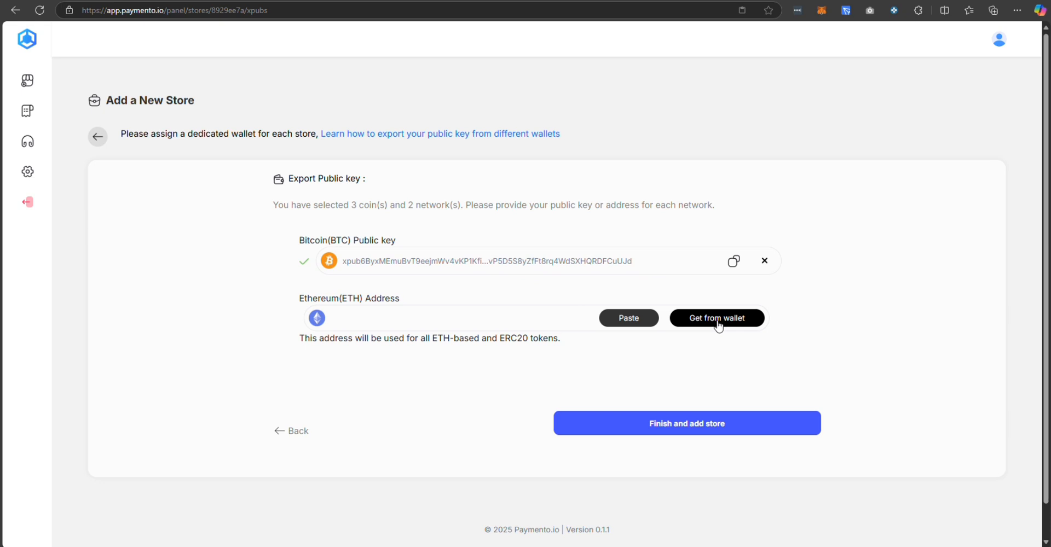
{"action": "mouse_move", "coordinate": [732, 367]}
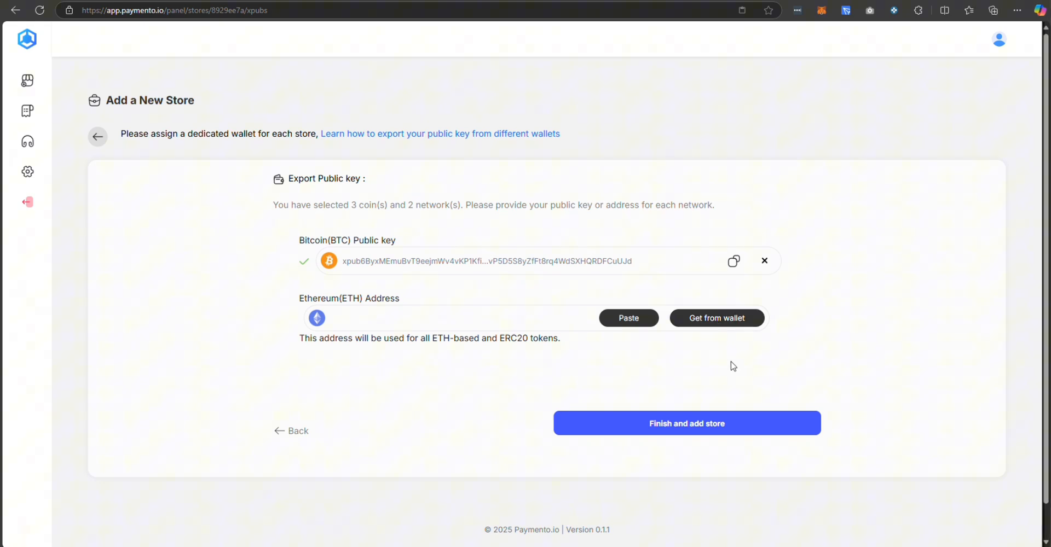
{"action": "left_click", "coordinate": [716, 317]}
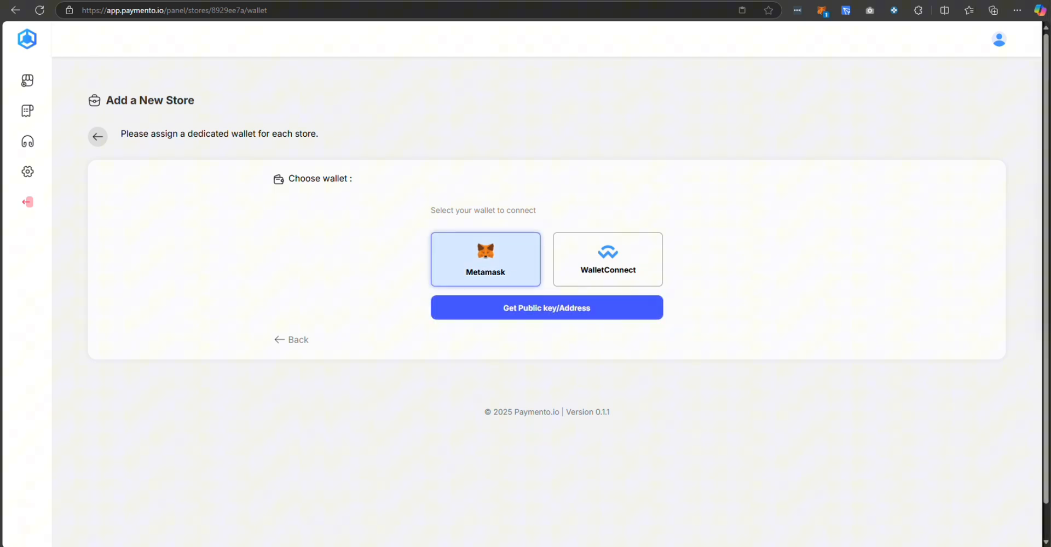
Fetch the Ethereum address through MetaMask and finish adding MyOwnStore
{"action": "left_click", "coordinate": [545, 307]}
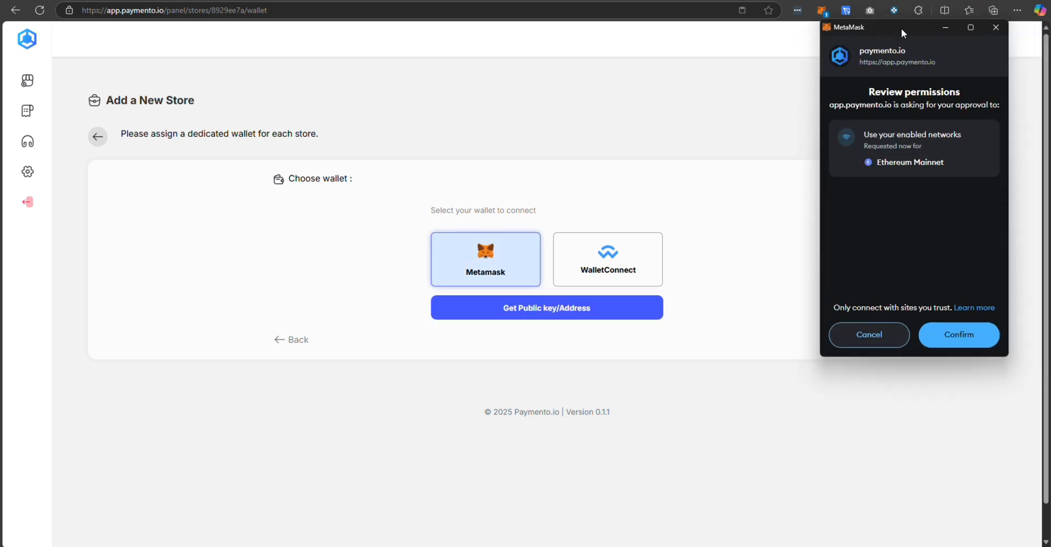
{"action": "mouse_move", "coordinate": [958, 335]}
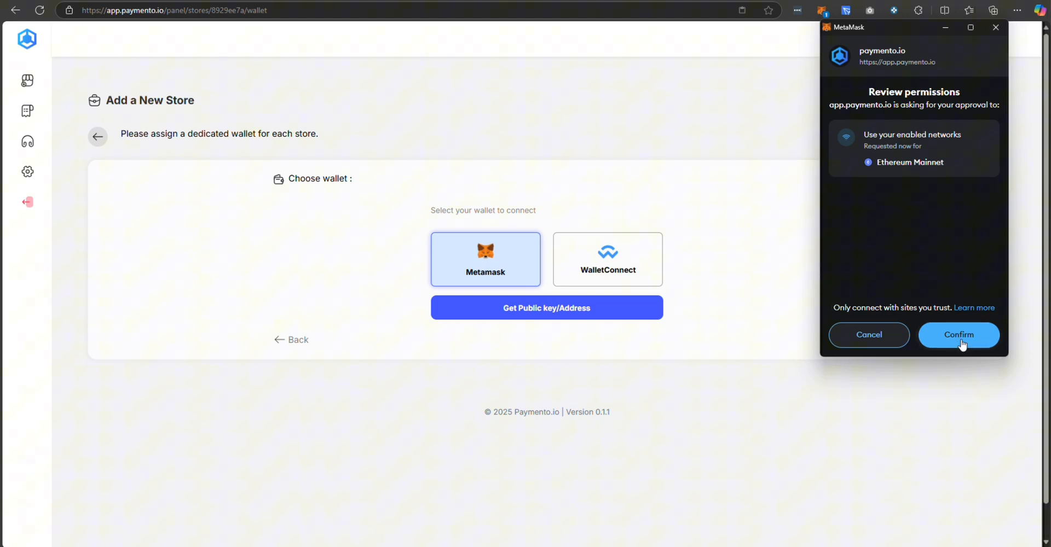
{"action": "left_click", "coordinate": [958, 335]}
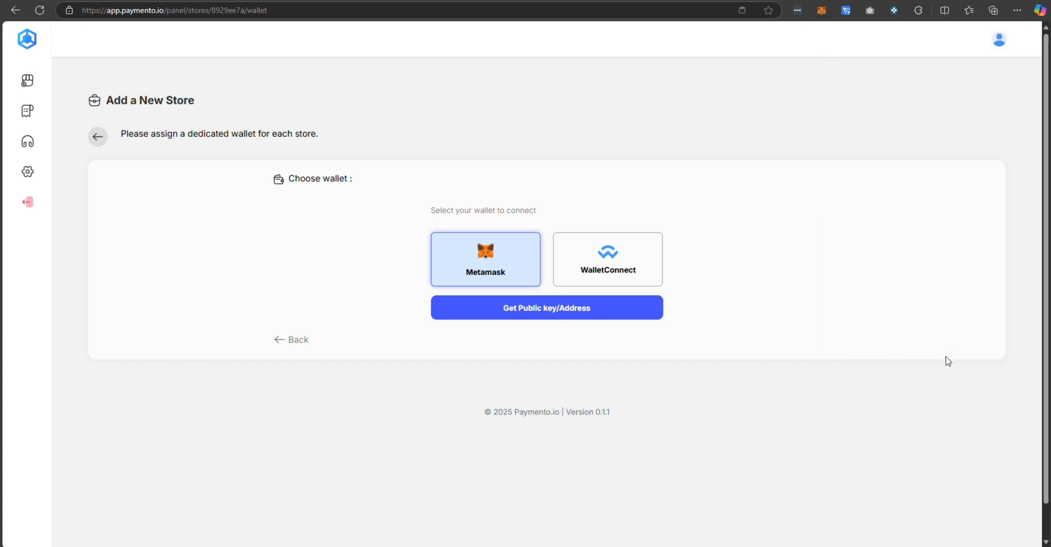
{"action": "left_click", "coordinate": [545, 307]}
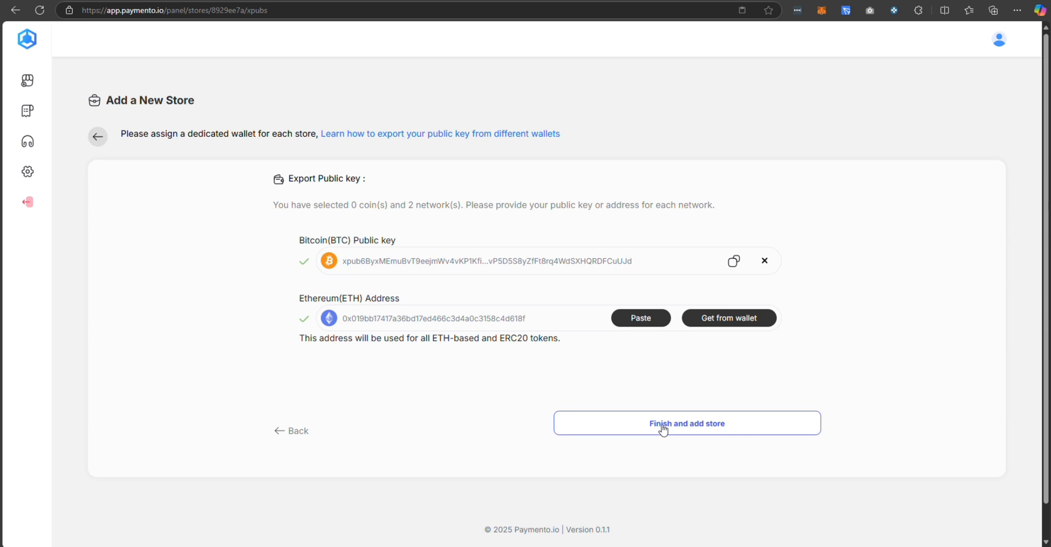
{"action": "left_click", "coordinate": [686, 423]}
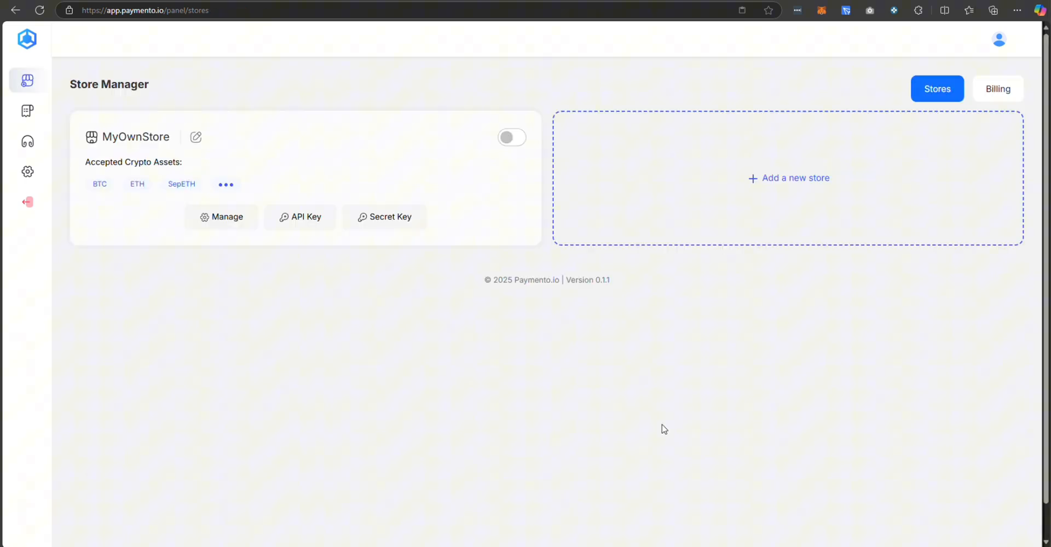
Enable MyOwnStore and review its list of accepted crypto assets
{"action": "left_click", "coordinate": [511, 137]}
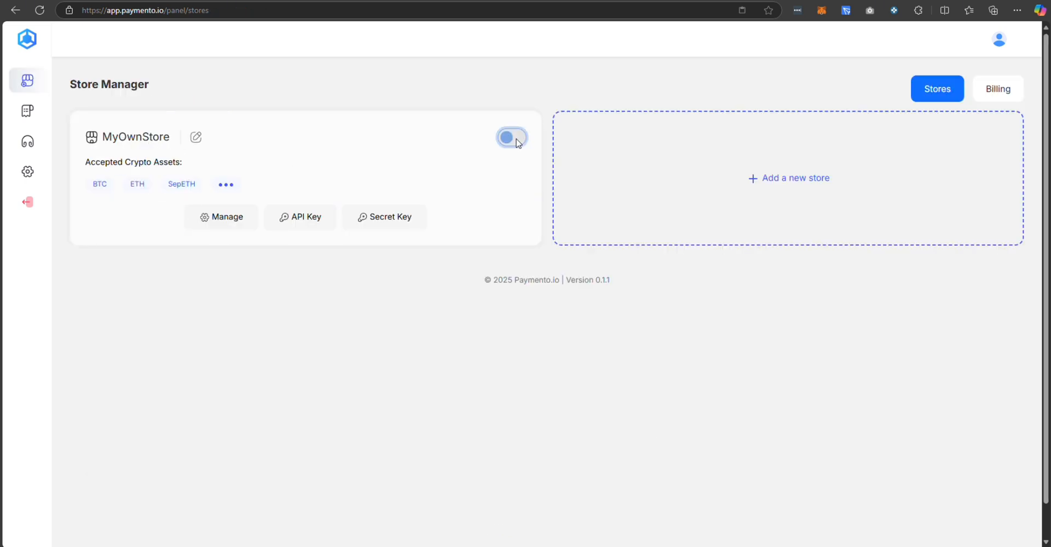
{"action": "left_click", "coordinate": [225, 184]}
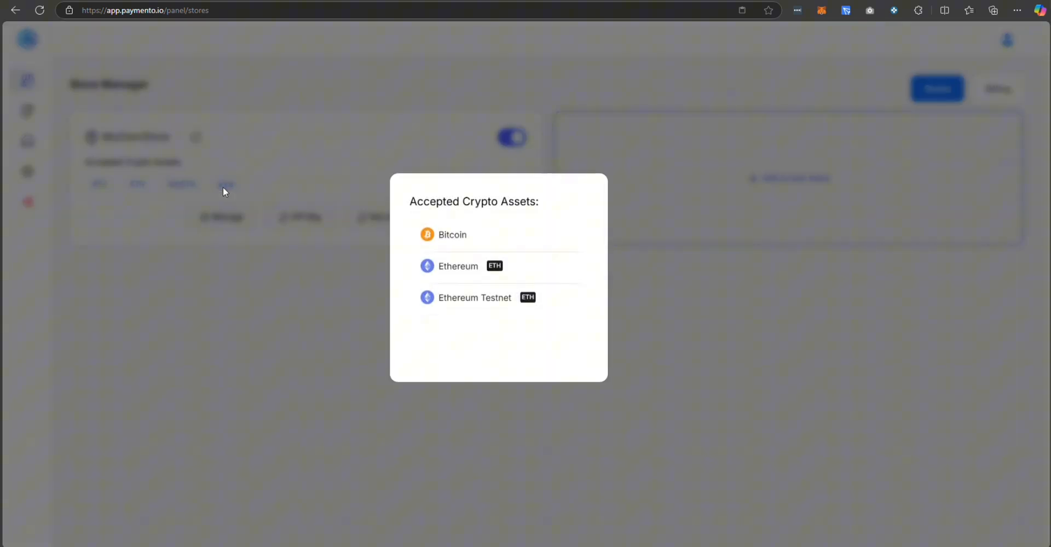
{"action": "left_click", "coordinate": [515, 454]}
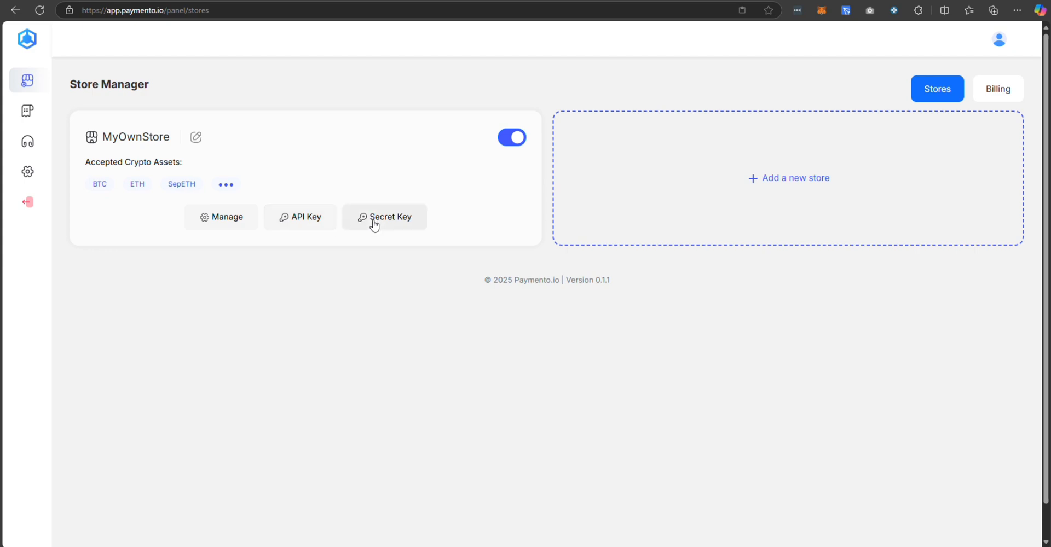
Reveal and copy the store's API key
{"action": "left_click", "coordinate": [300, 217]}
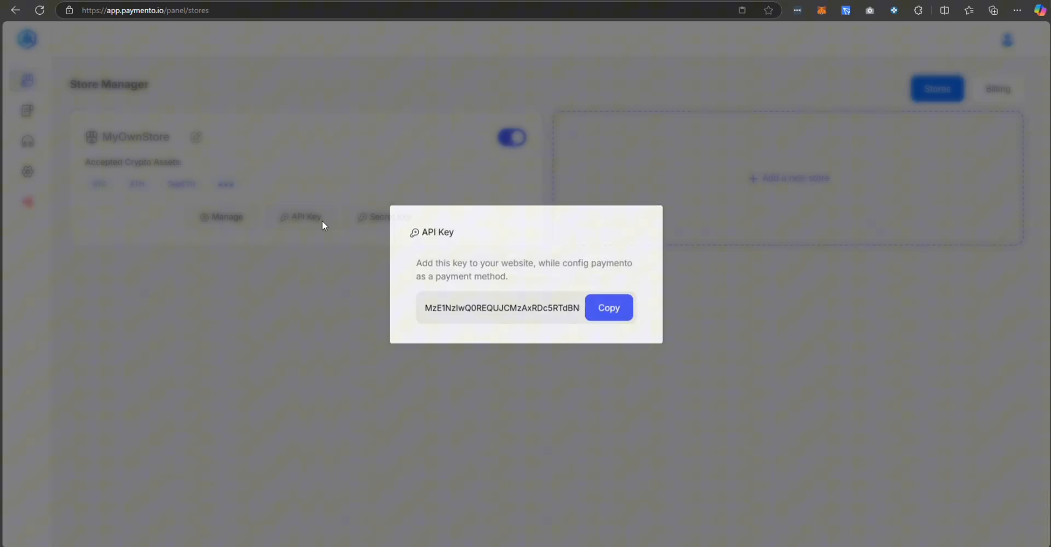
{"action": "left_click", "coordinate": [608, 307]}
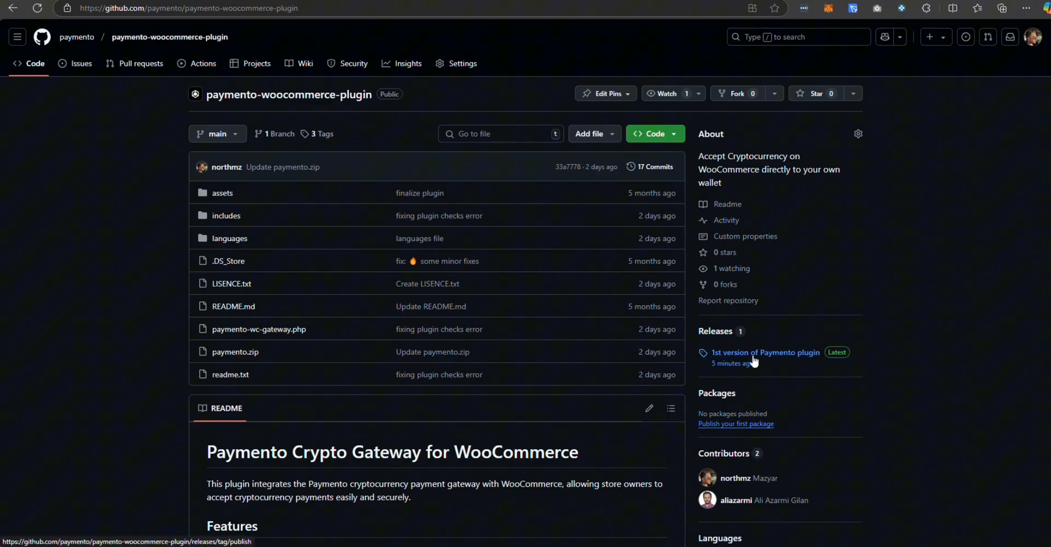
{"action": "mouse_move", "coordinate": [741, 410]}
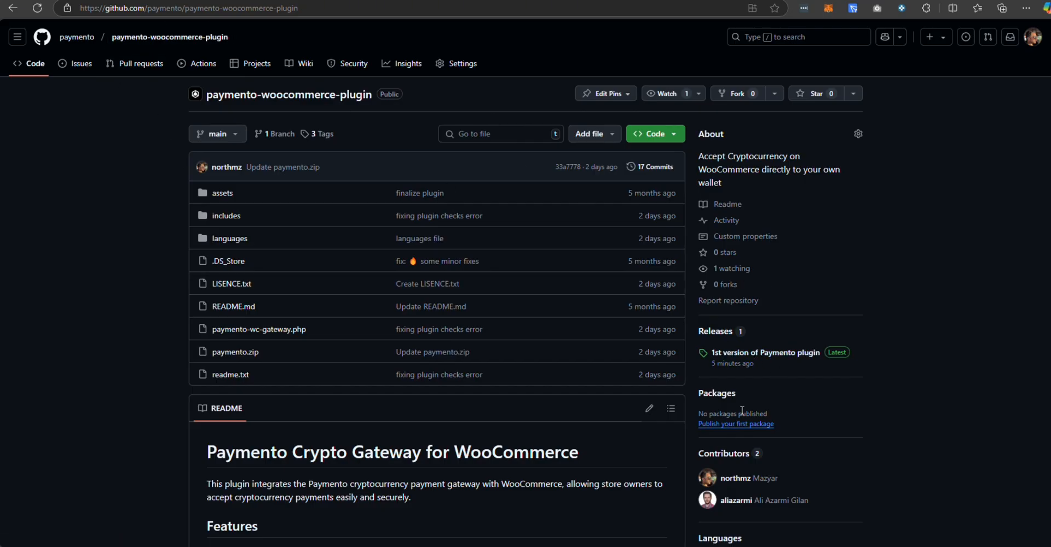
{"action": "mouse_move", "coordinate": [741, 357]}
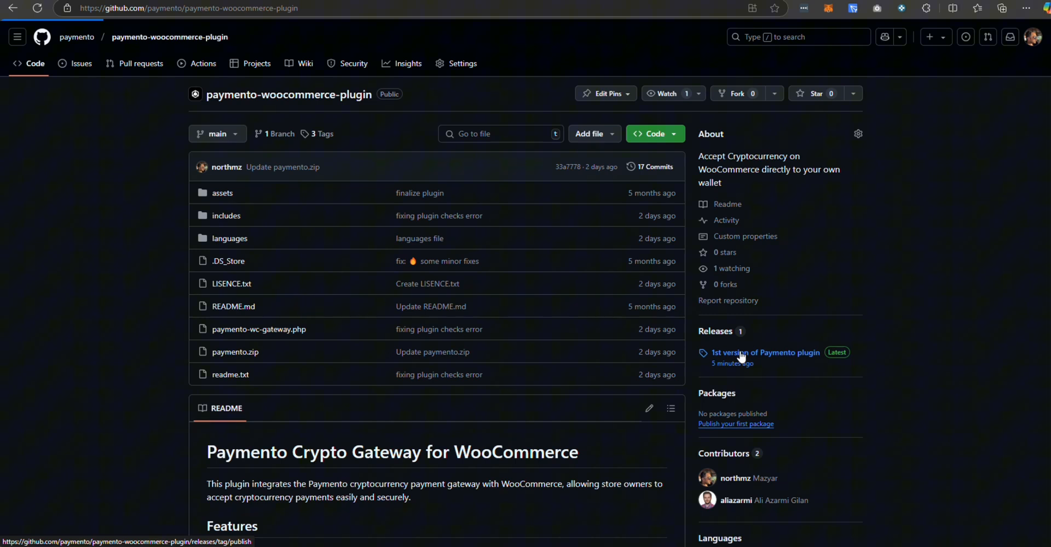
Download paymento.zip from the first Paymento plugin release on GitHub
{"action": "left_click", "coordinate": [765, 353]}
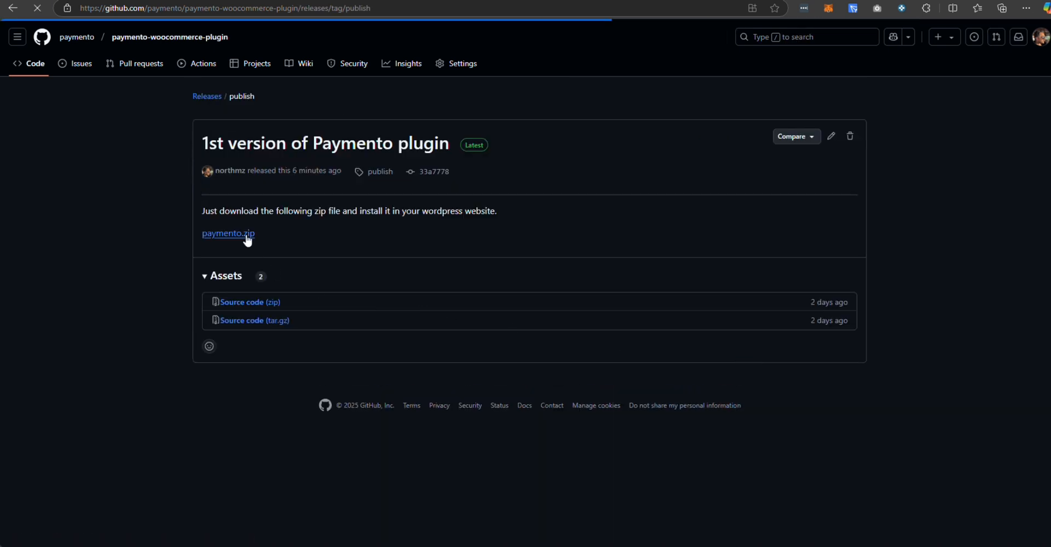
{"action": "left_click", "coordinate": [228, 233]}
{"action": "type", "text": "wp-sandbox"}
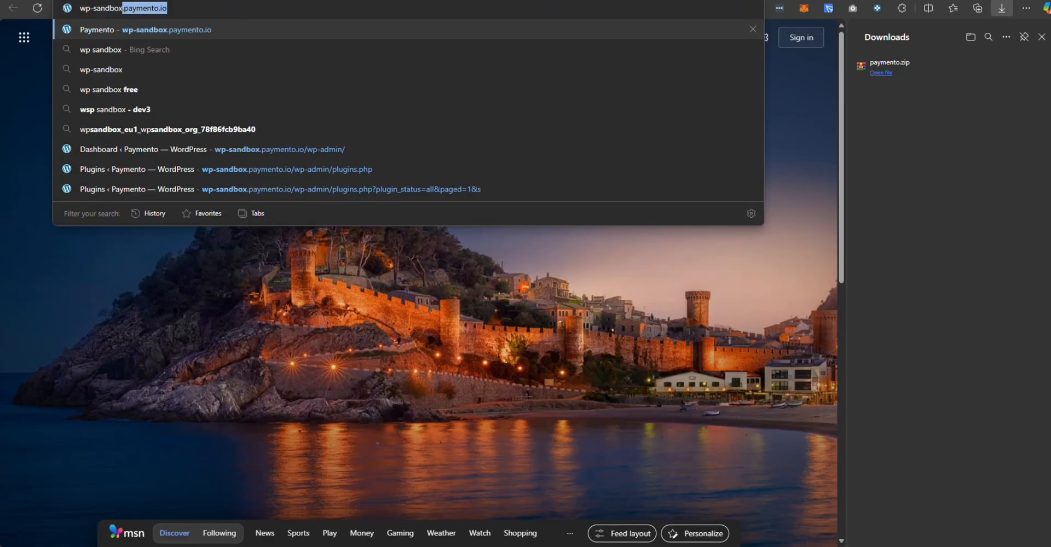
{"action": "mouse_move", "coordinate": [229, 151]}
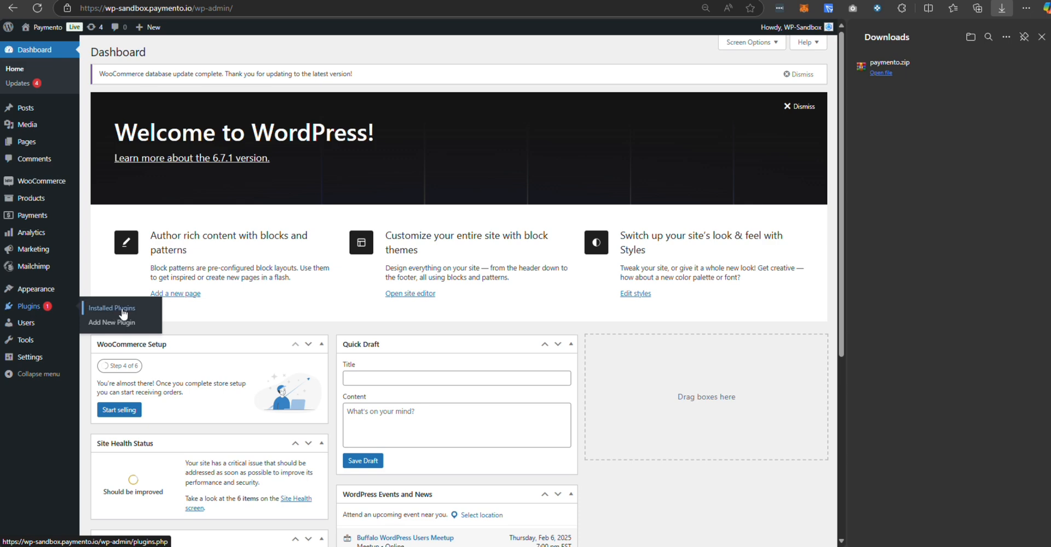
Upload paymento.zip through the Add New Plugin upload form
{"action": "left_click", "coordinate": [112, 322]}
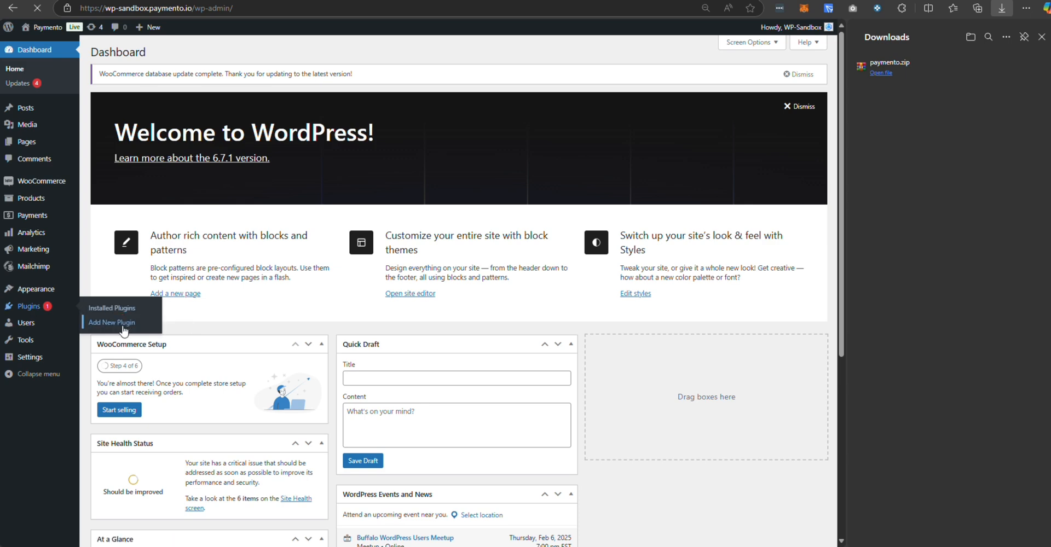
{"action": "left_click", "coordinate": [112, 322]}
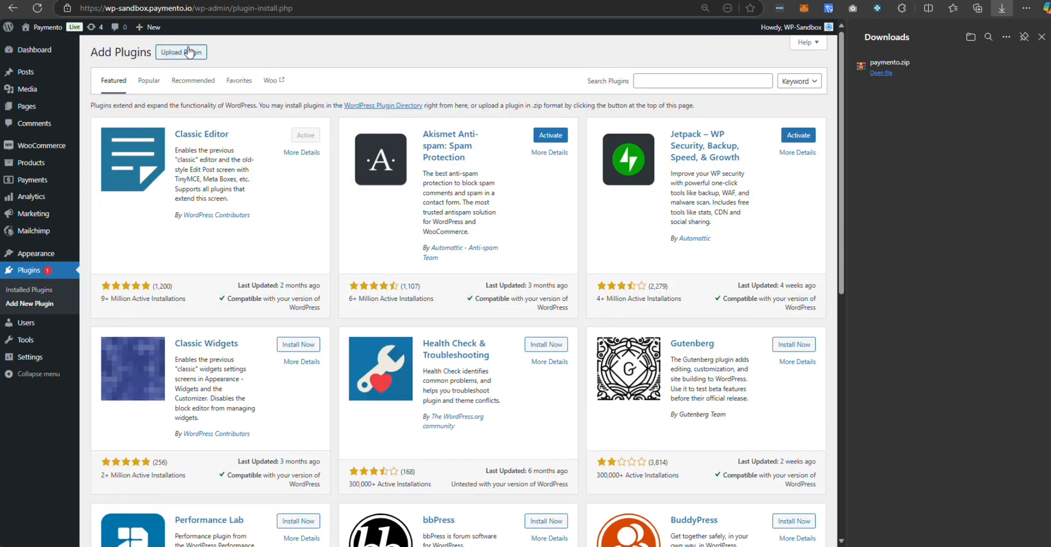
{"action": "left_click", "coordinate": [180, 52]}
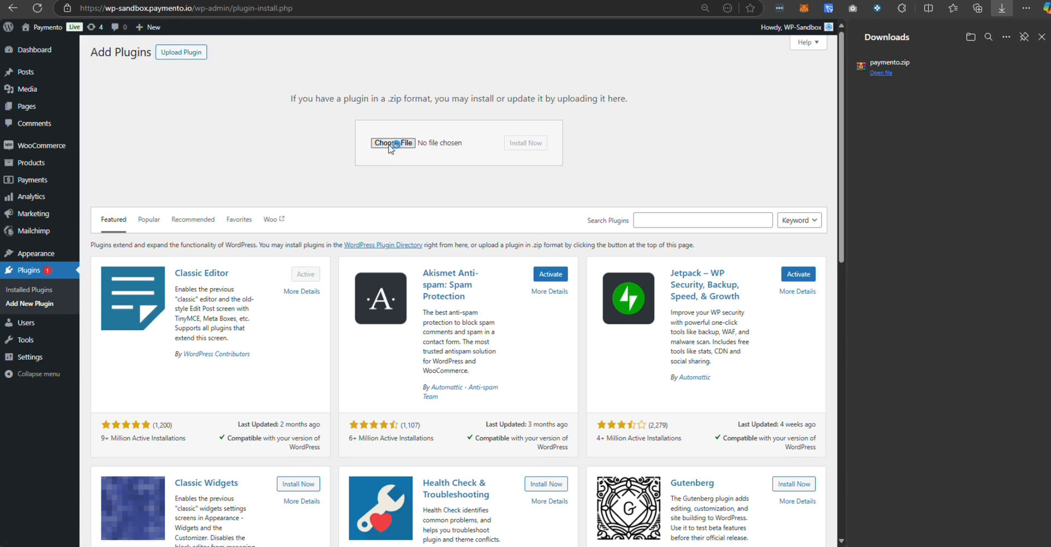
{"action": "left_click", "coordinate": [393, 142]}
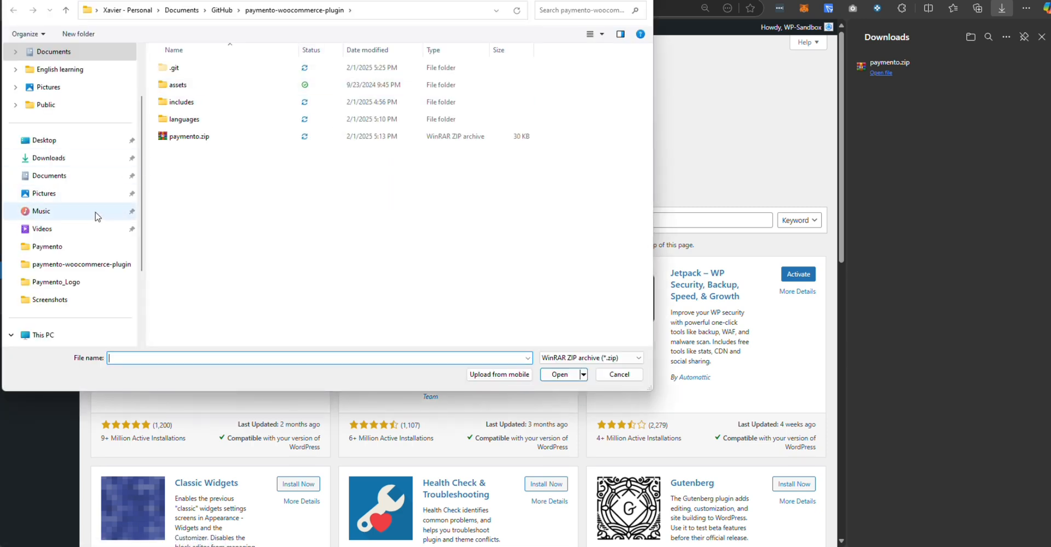
{"action": "left_click", "coordinate": [189, 135]}
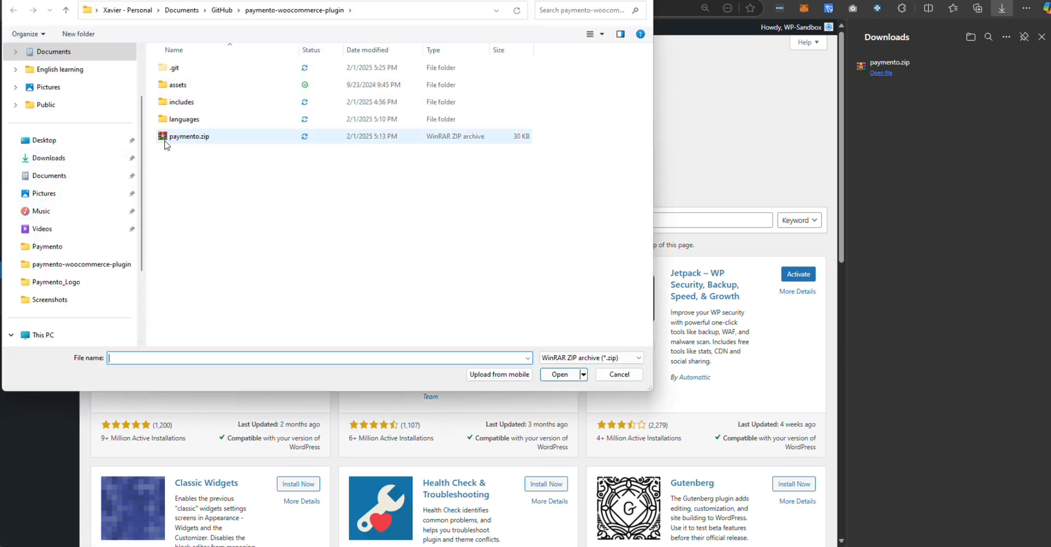
{"action": "left_click", "coordinate": [558, 375]}
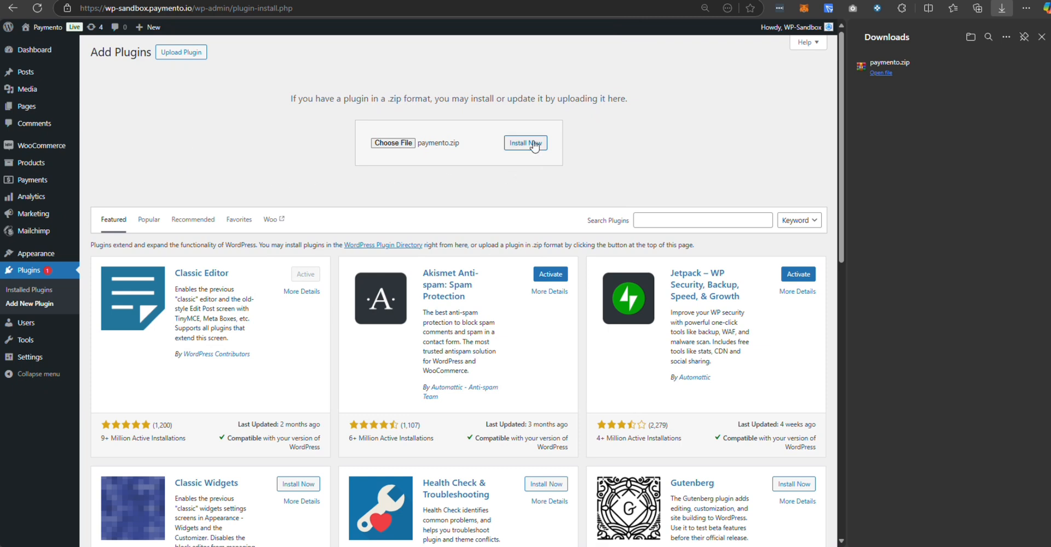
Install the uploaded Paymento plugin
{"action": "left_click", "coordinate": [524, 142]}
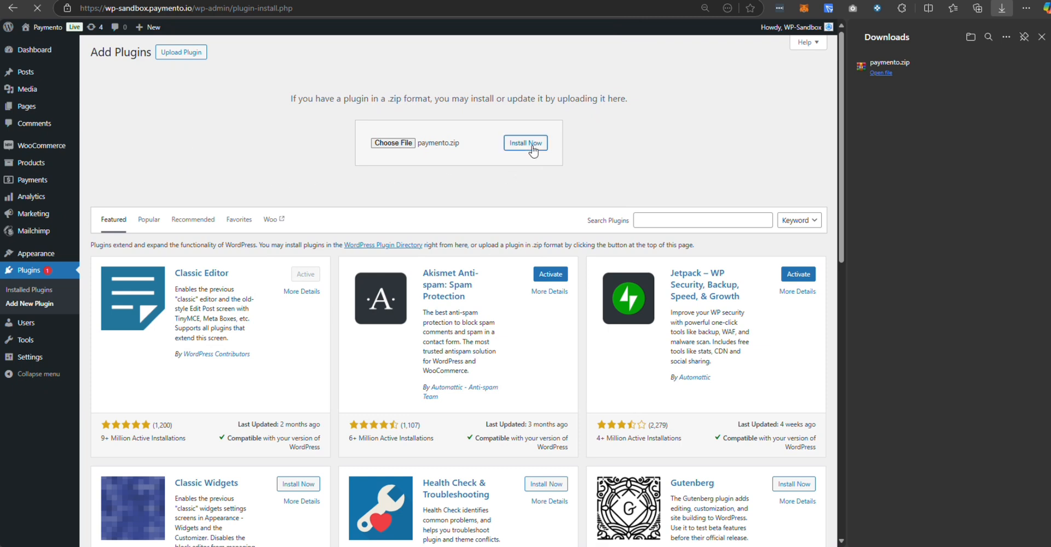
{"action": "left_click", "coordinate": [525, 142]}
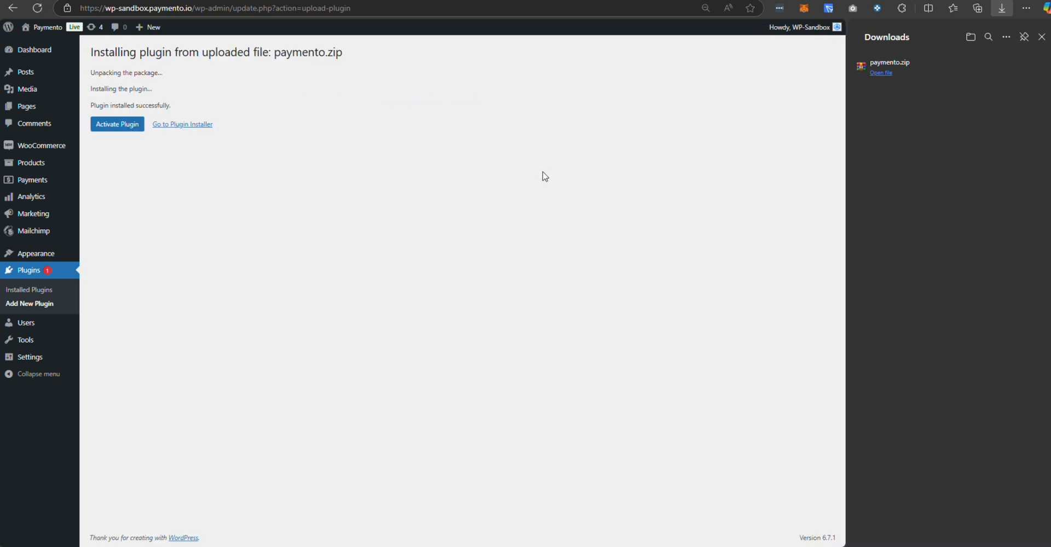
Activate the newly installed Paymento plugin
{"action": "left_click", "coordinate": [117, 124]}
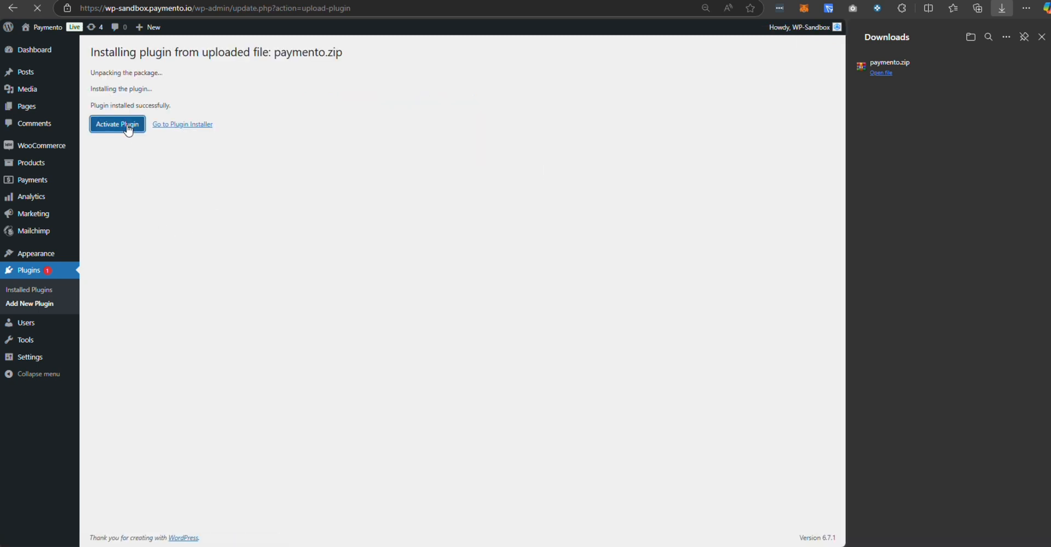
{"action": "mouse_move", "coordinate": [217, 202]}
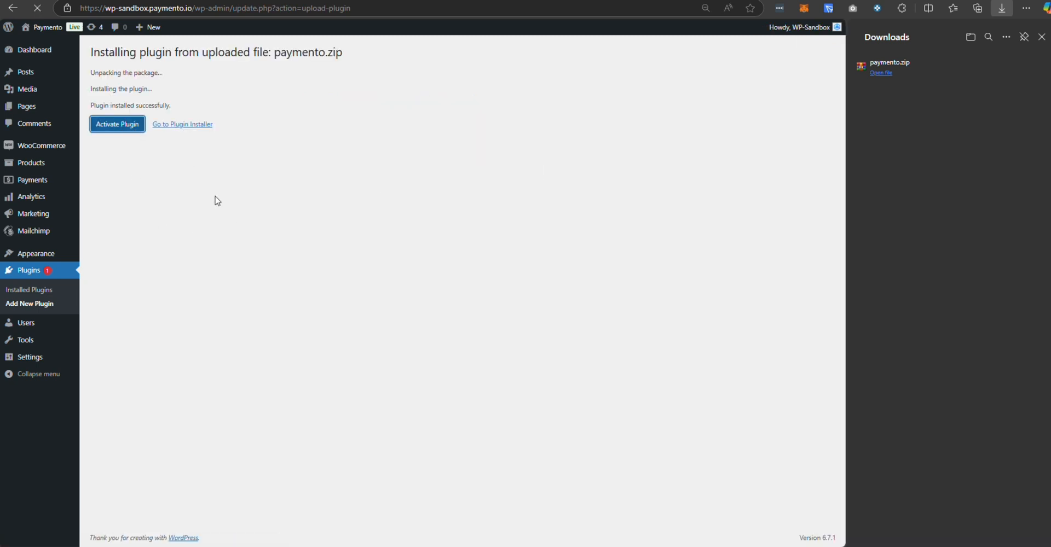
{"action": "left_click", "coordinate": [118, 123]}
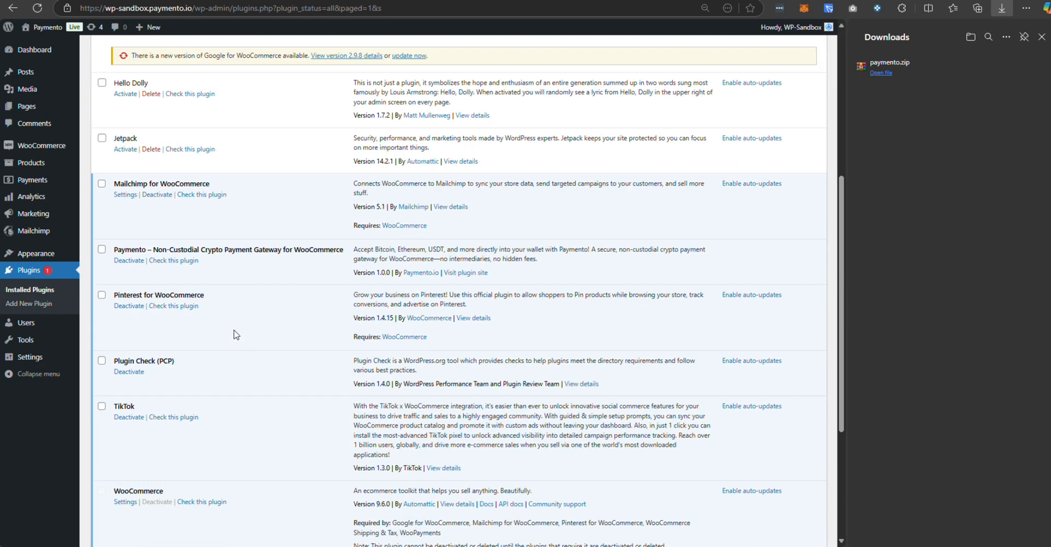
{"action": "scroll", "scroll_direction": "down", "scroll_amount": 3}
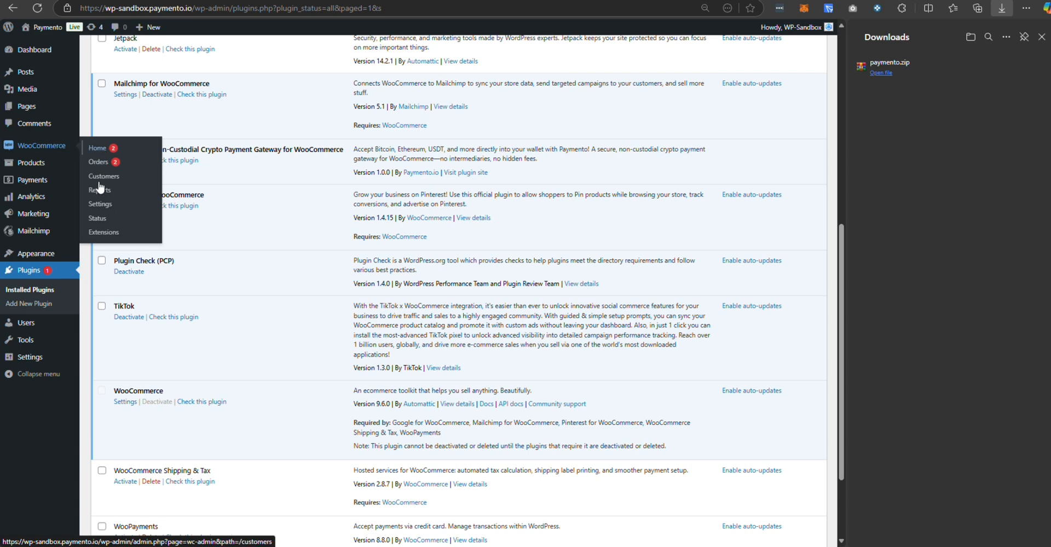
Begin Paymento's setup from the WooCommerce Payments settings
{"action": "left_click", "coordinate": [99, 204]}
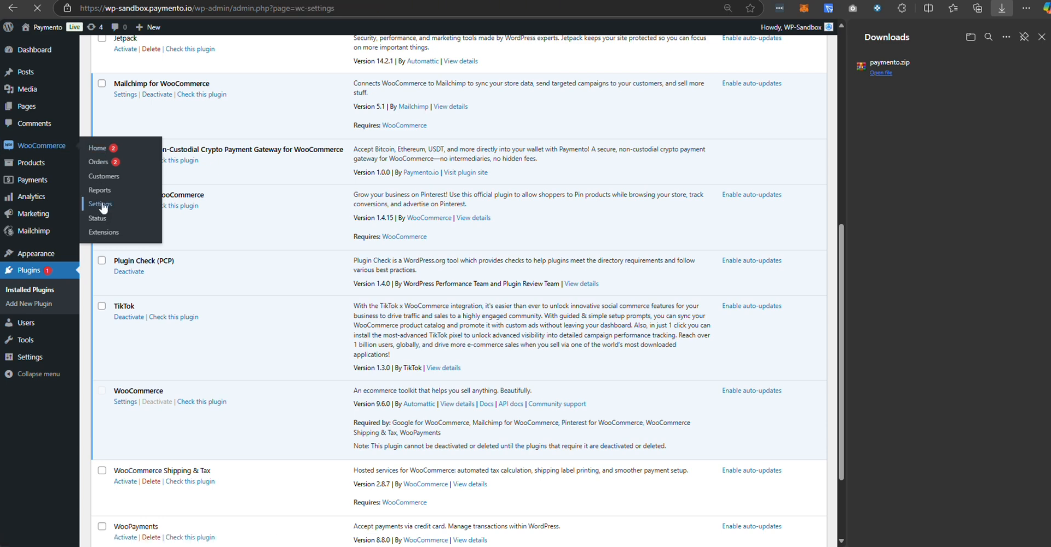
{"action": "left_click", "coordinate": [100, 205]}
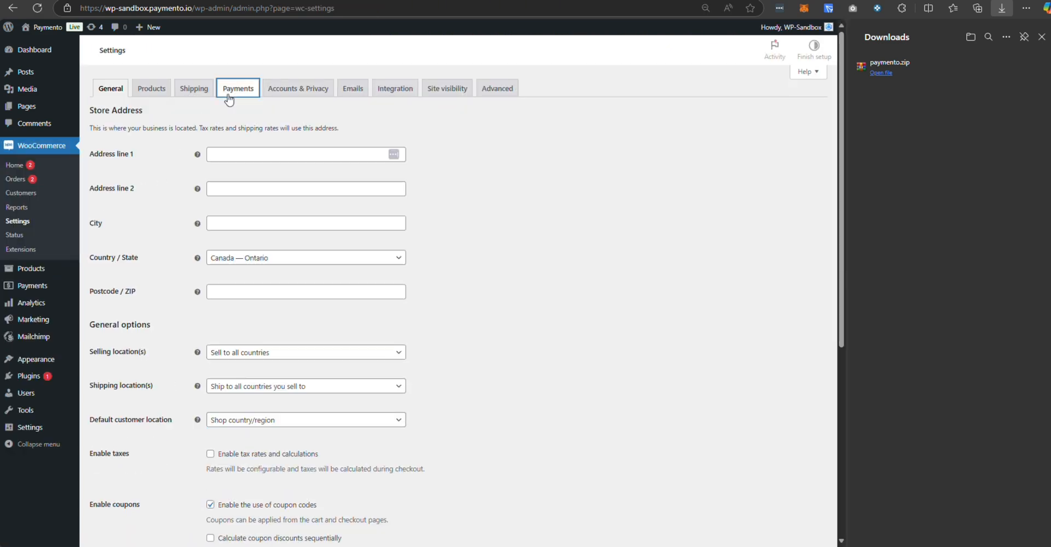
{"action": "left_click", "coordinate": [238, 87]}
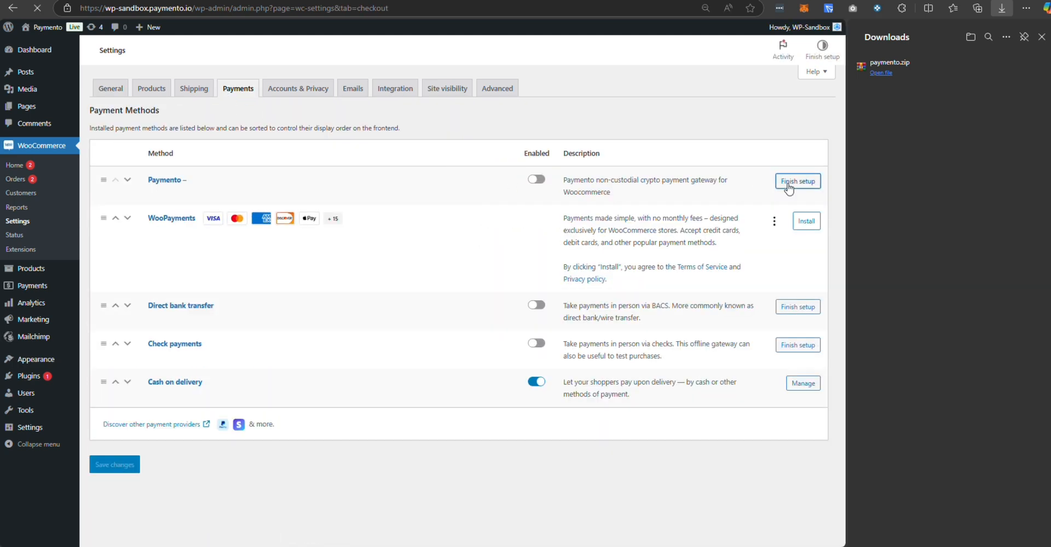
{"action": "left_click", "coordinate": [797, 180]}
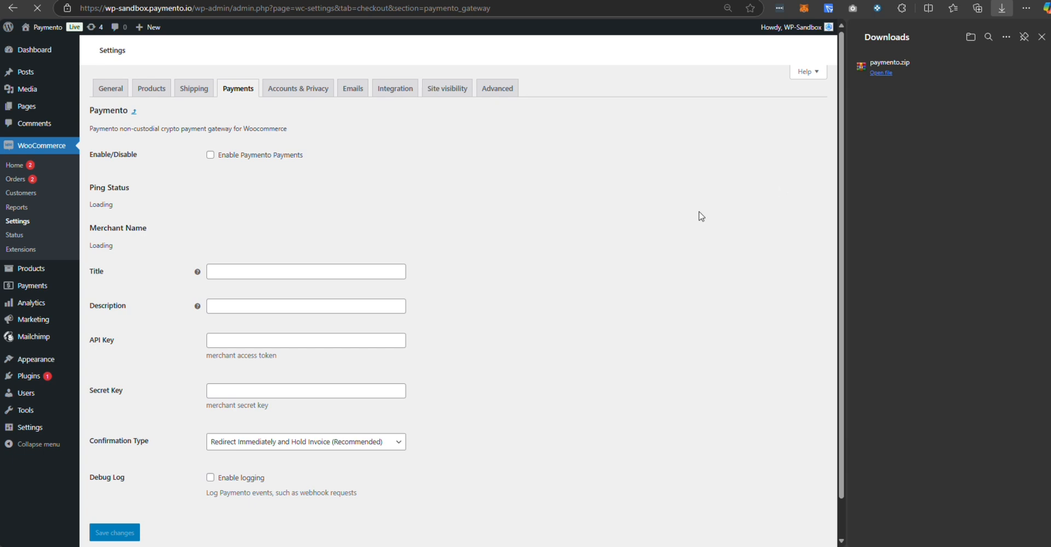
Enable Paymento Payments with title 'Paymento' and a Bitcoin, Ethereum and USDT description, and copy the store API key
{"action": "left_click", "coordinate": [210, 155]}
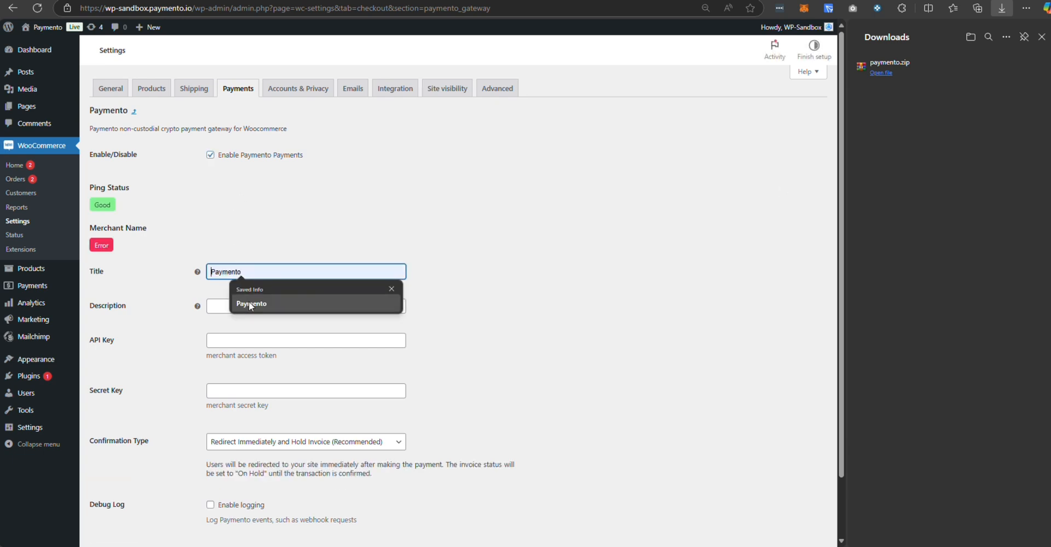
{"action": "left_click", "coordinate": [305, 307]}
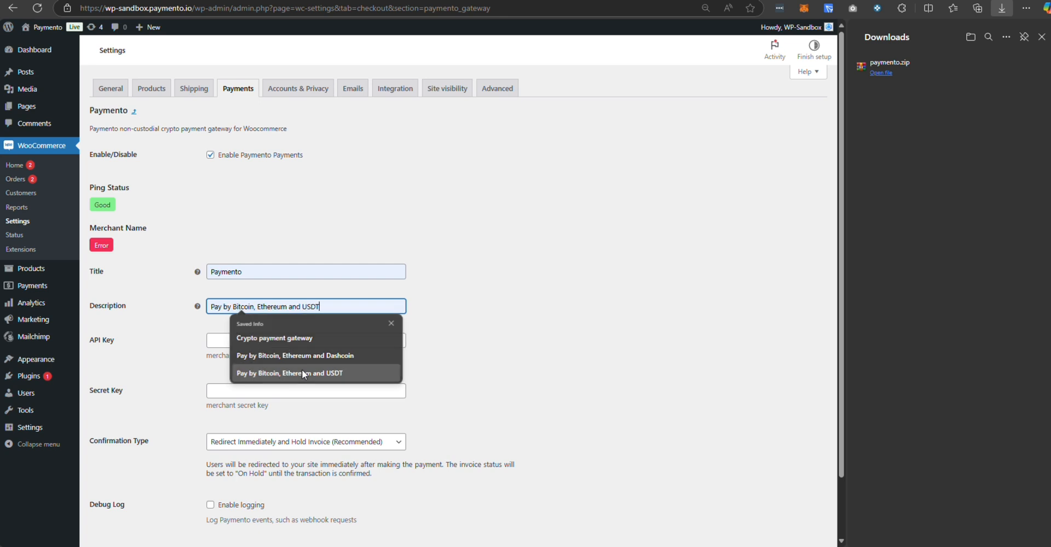
{"action": "left_click", "coordinate": [289, 373]}
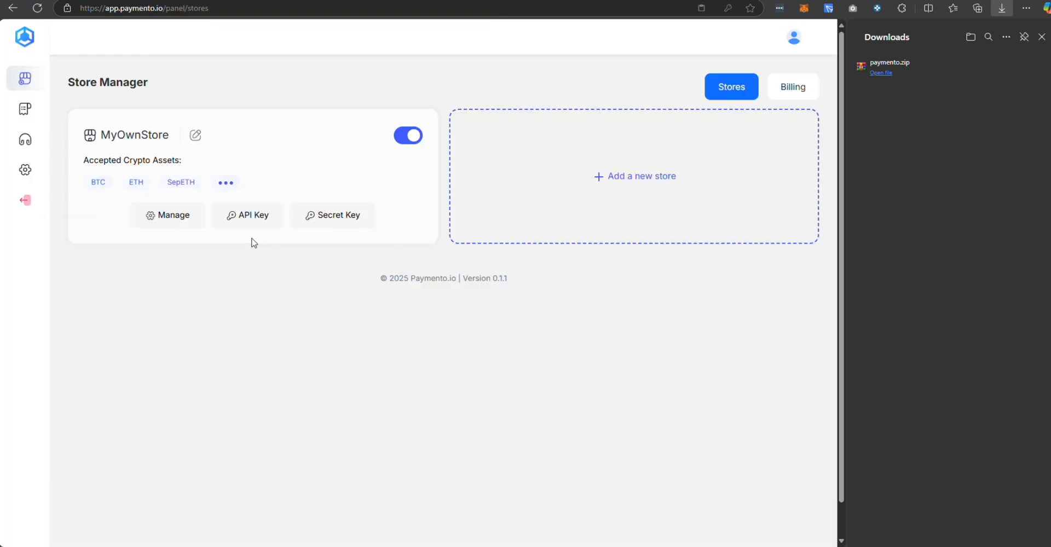
{"action": "left_click", "coordinate": [247, 215]}
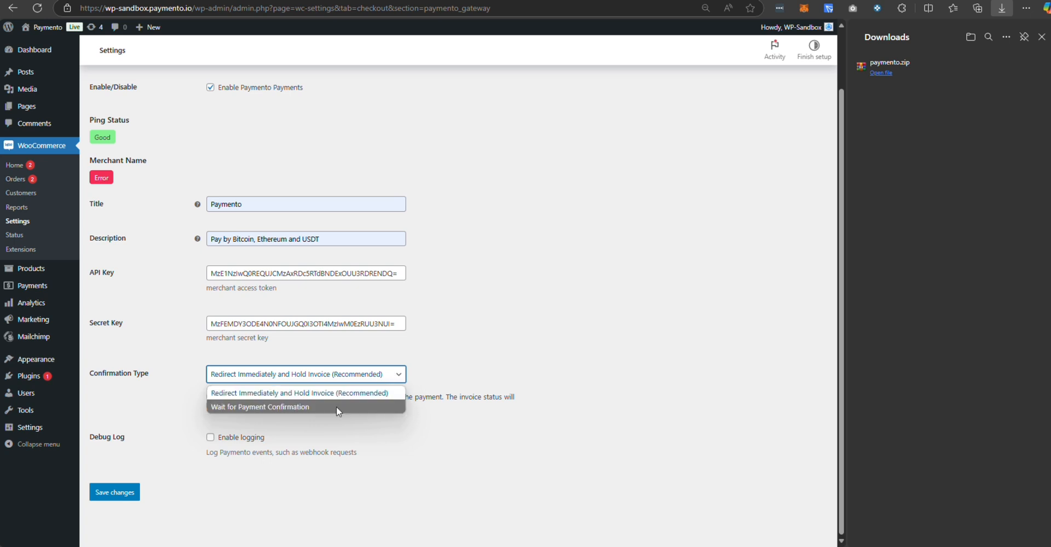
{"action": "mouse_move", "coordinate": [342, 395]}
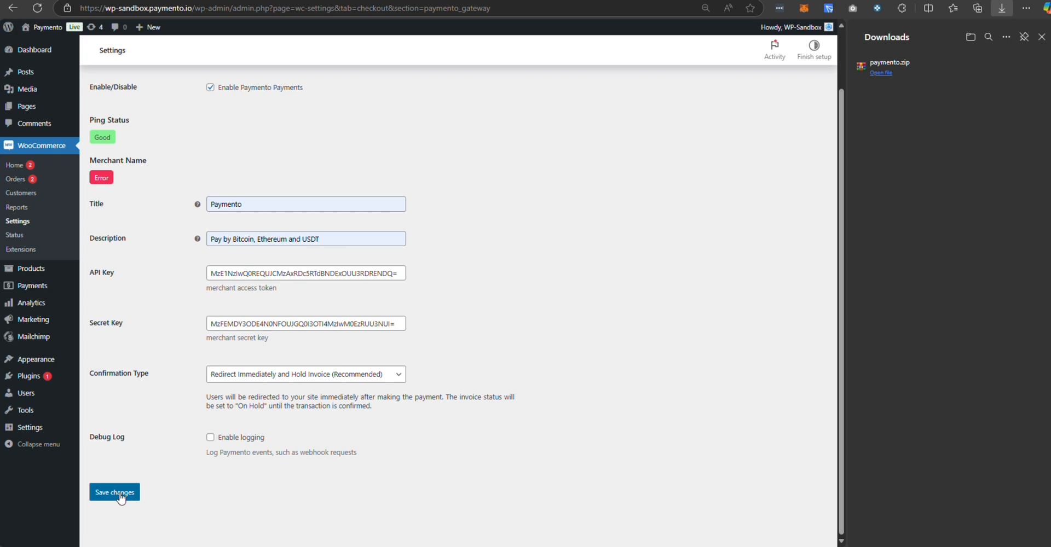
Save the Paymento gateway settings so MyOwnStore shows as the active merchant
{"action": "left_click", "coordinate": [114, 492]}
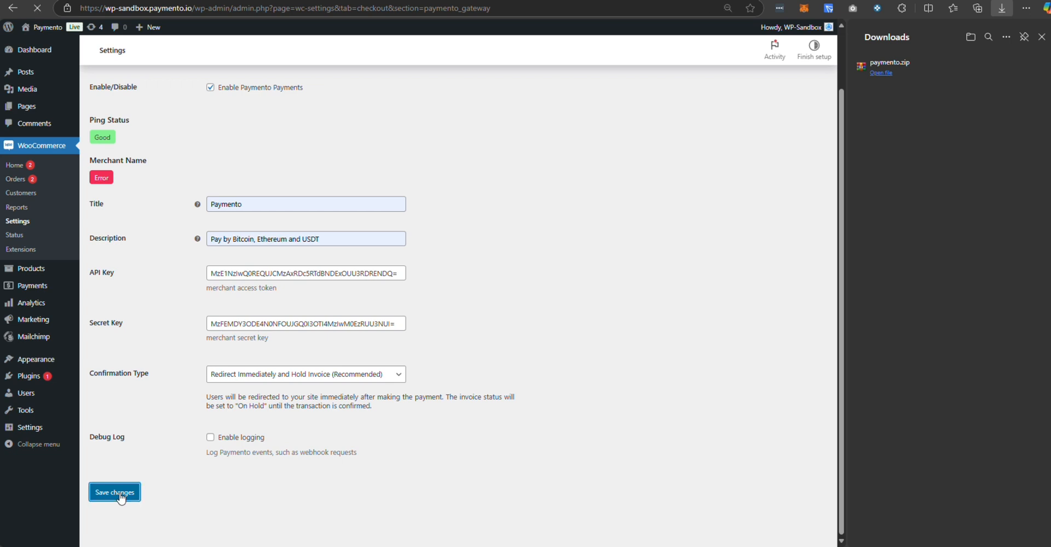
{"action": "left_click", "coordinate": [114, 493]}
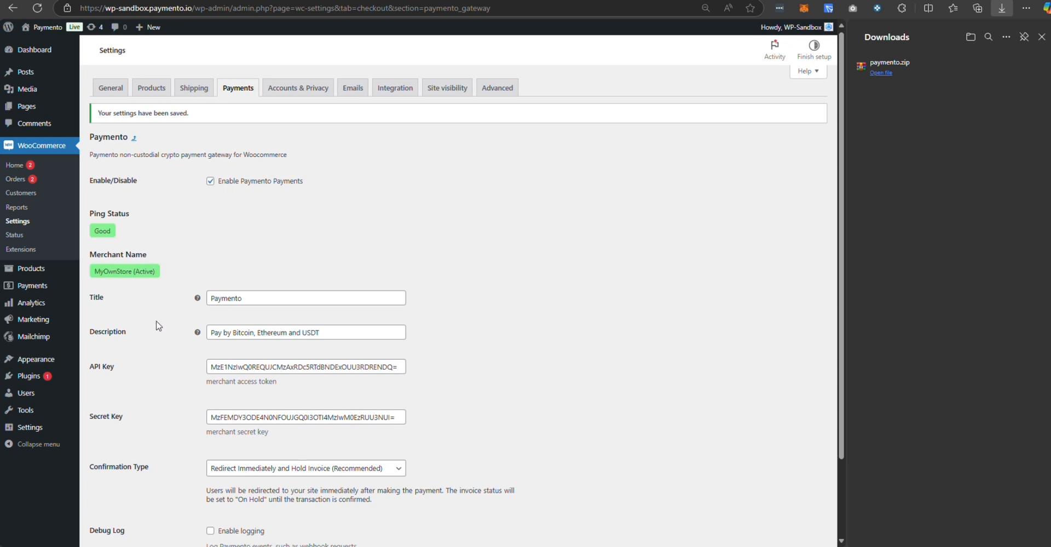
{"action": "scroll", "scroll_direction": "down", "scroll_amount": 3}
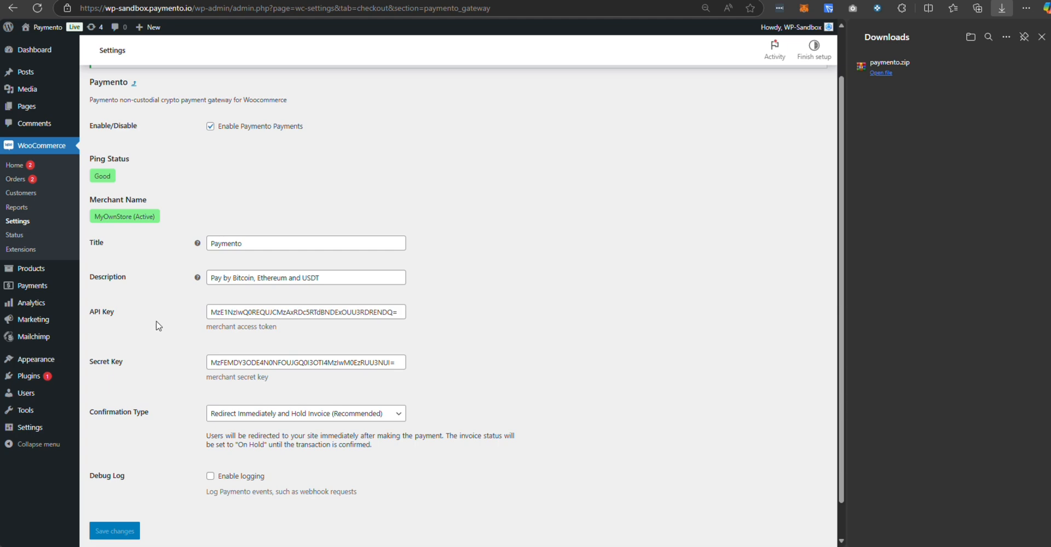
{"action": "mouse_move", "coordinate": [753, 4]}
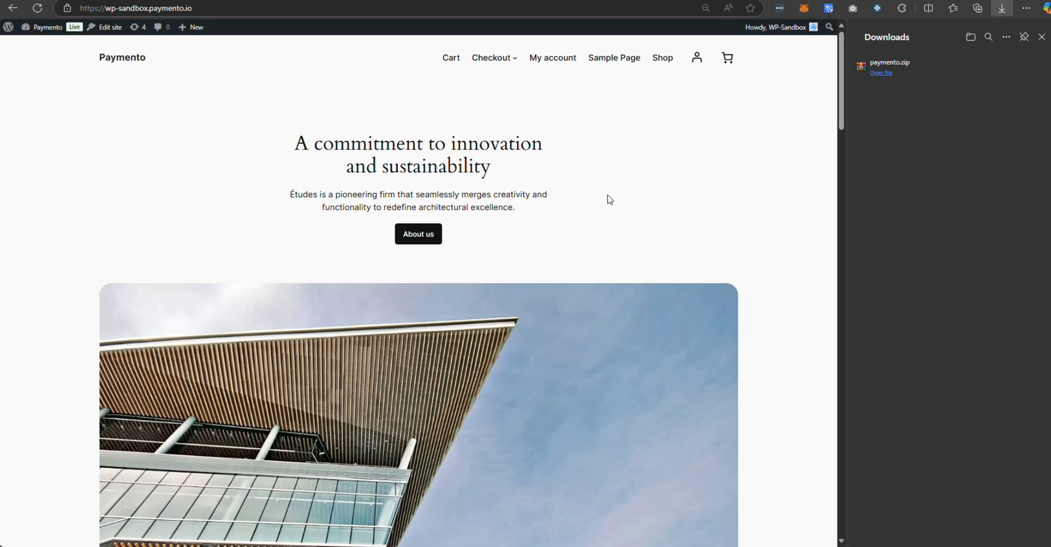
Add the Prokey wallet from the Shop page to the cart and view the cart
{"action": "left_click", "coordinate": [661, 57]}
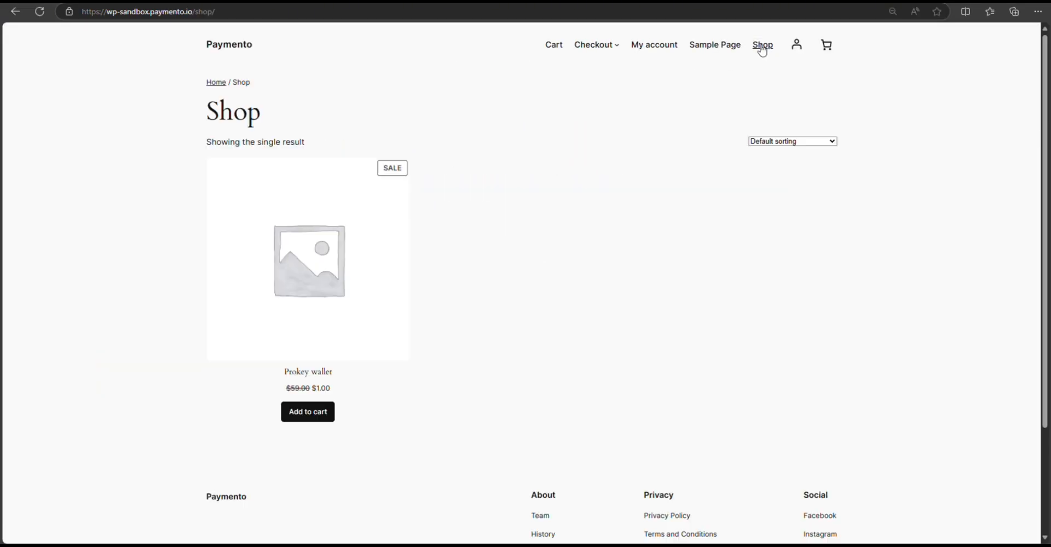
{"action": "left_click", "coordinate": [308, 411]}
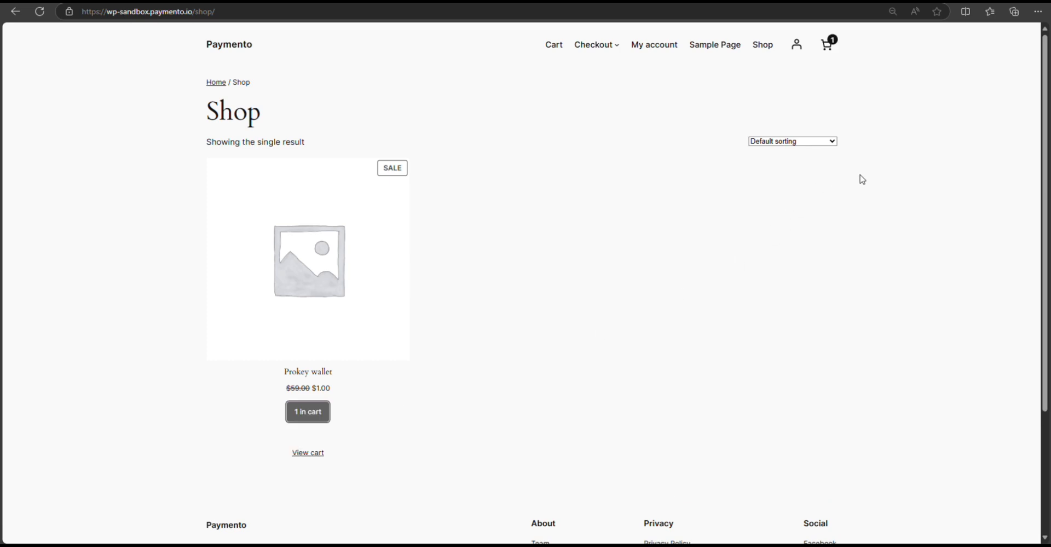
{"action": "left_click", "coordinate": [826, 44]}
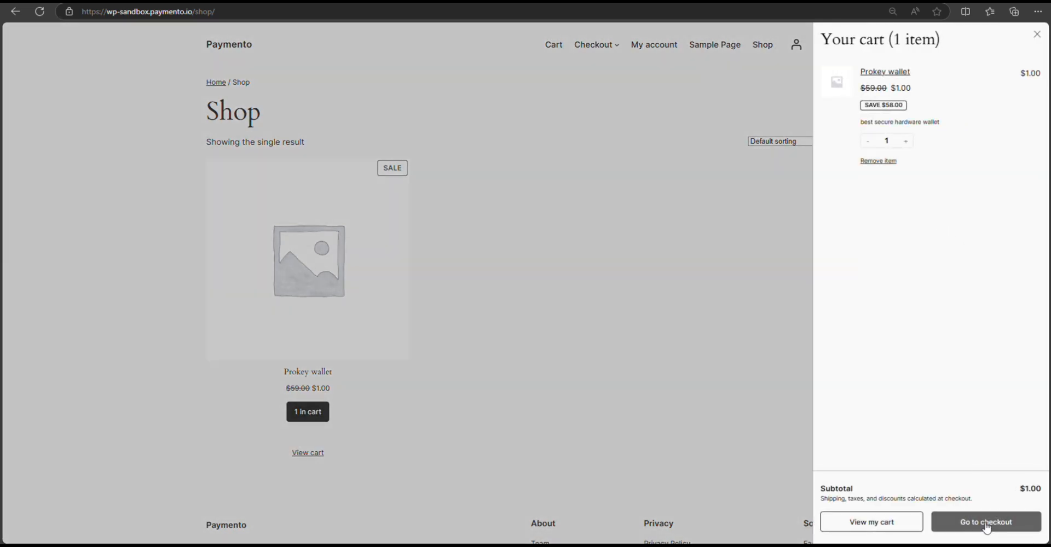
Go to checkout and place the order paying with Paymento
{"action": "left_click", "coordinate": [985, 522]}
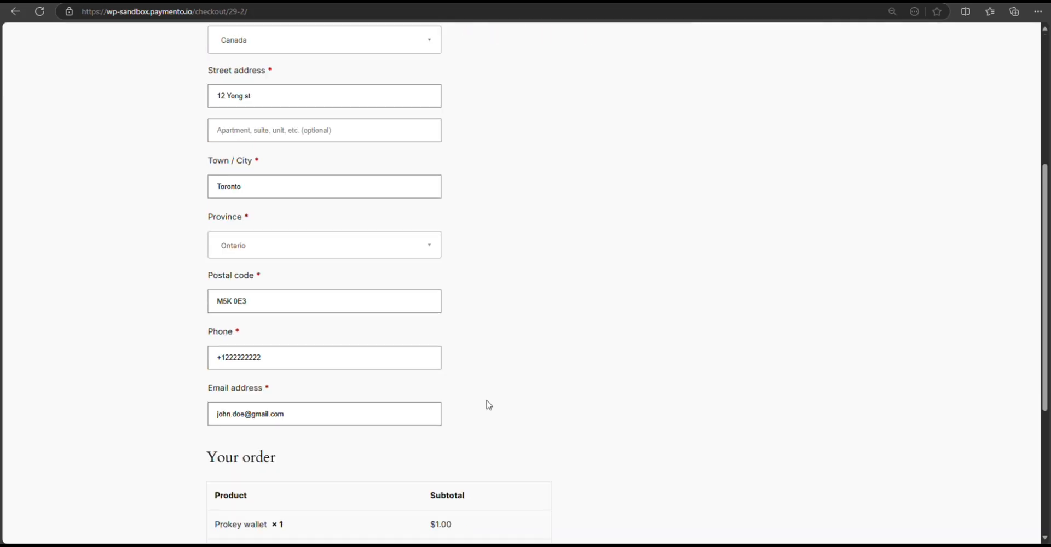
{"action": "scroll", "scroll_direction": "down", "scroll_amount": 3}
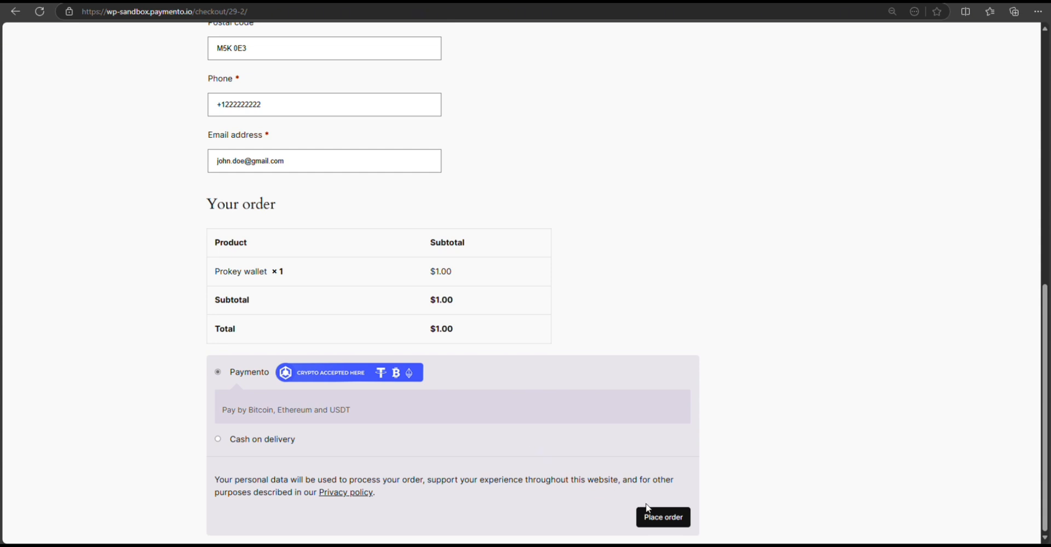
{"action": "left_click", "coordinate": [662, 517]}
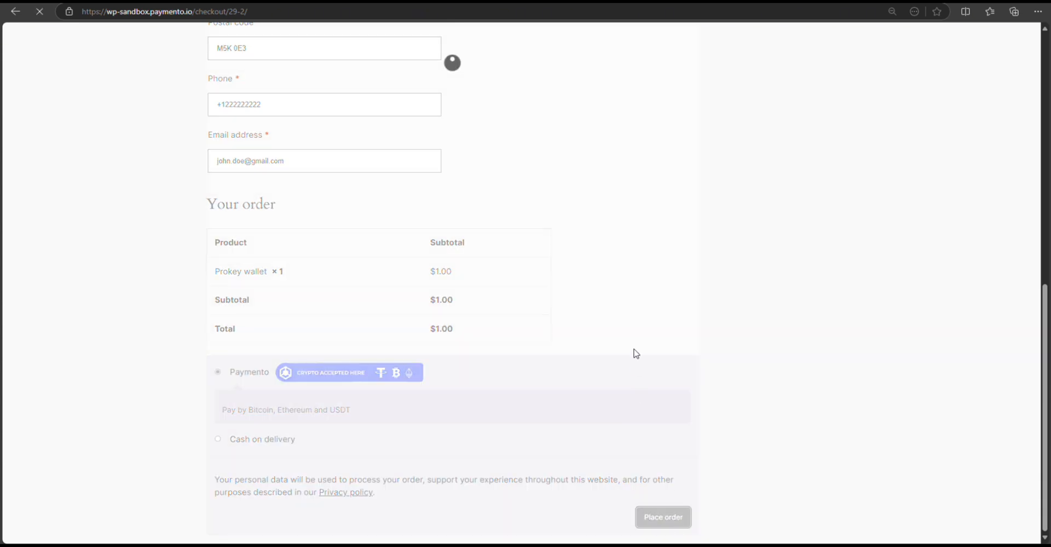
Land on Paymento's gateway page for the $1.00 MyOwnStore order with Bitcoin, Ethereum and Ethereum Testnet options
{"action": "left_click", "coordinate": [662, 516]}
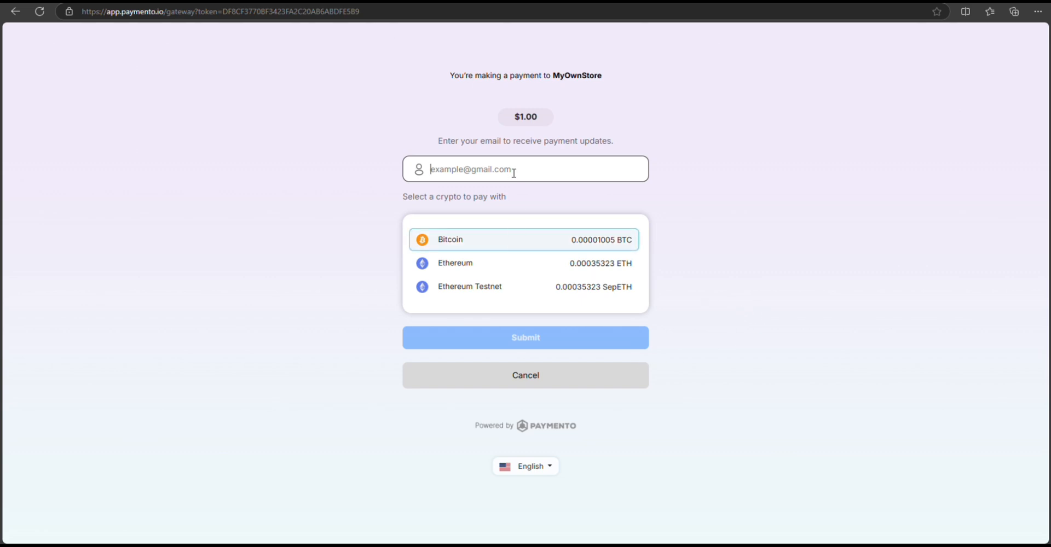
{"action": "mouse_move", "coordinate": [491, 32]}
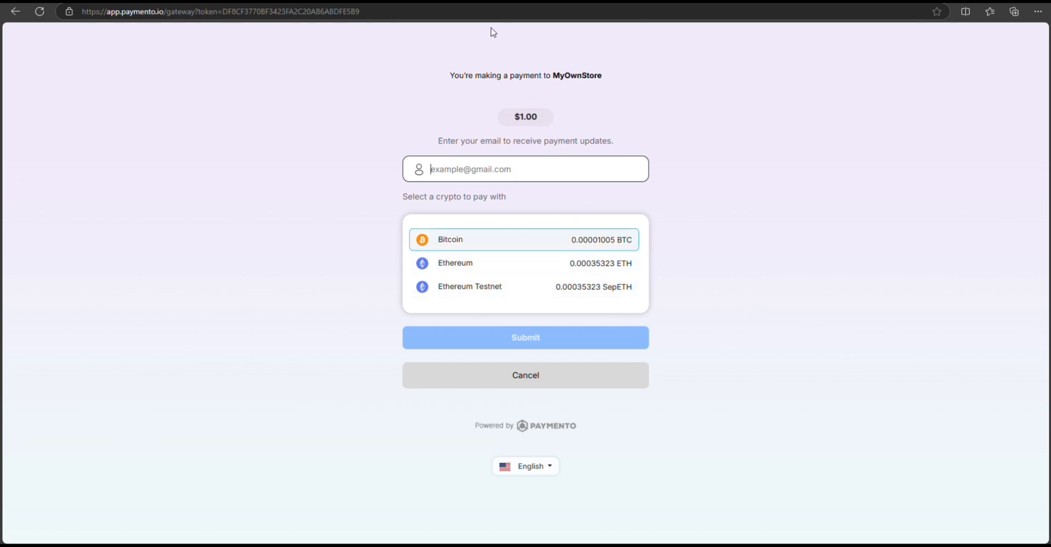